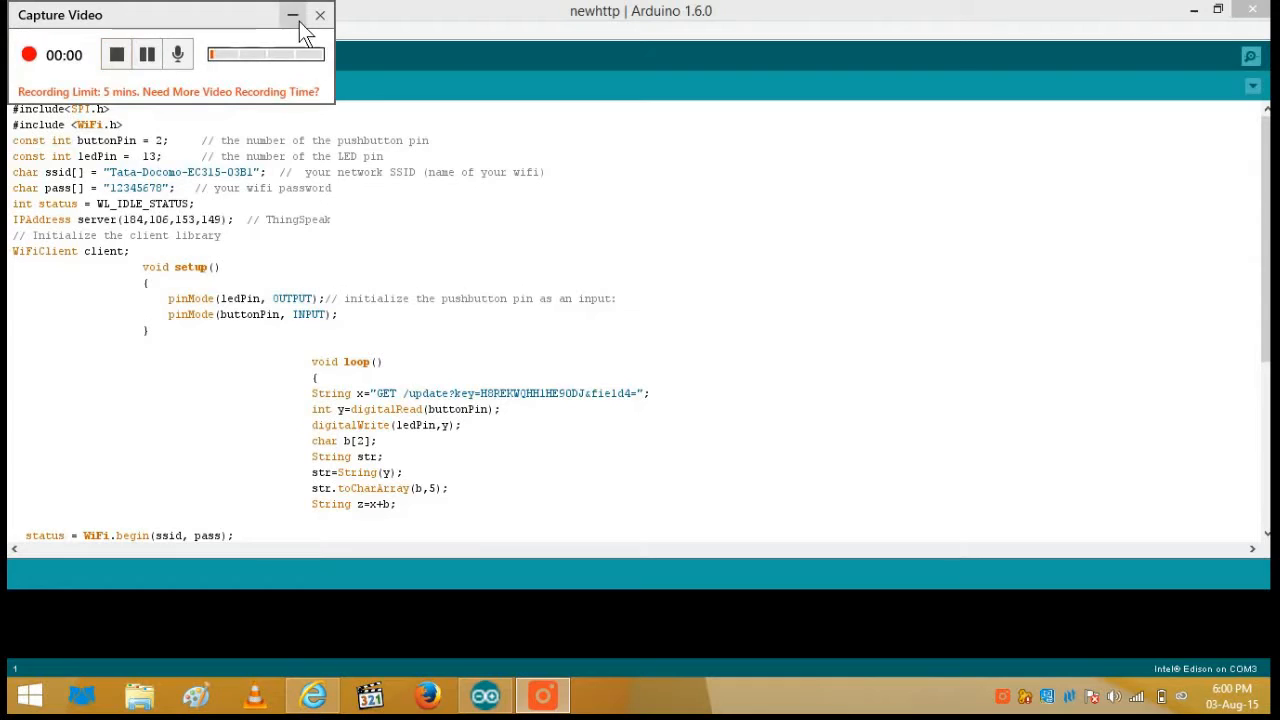
Highlight the WiFi network name, password and ThingSpeak server address settings in the sketch
{"action": "left_click", "coordinate": [293, 15]}
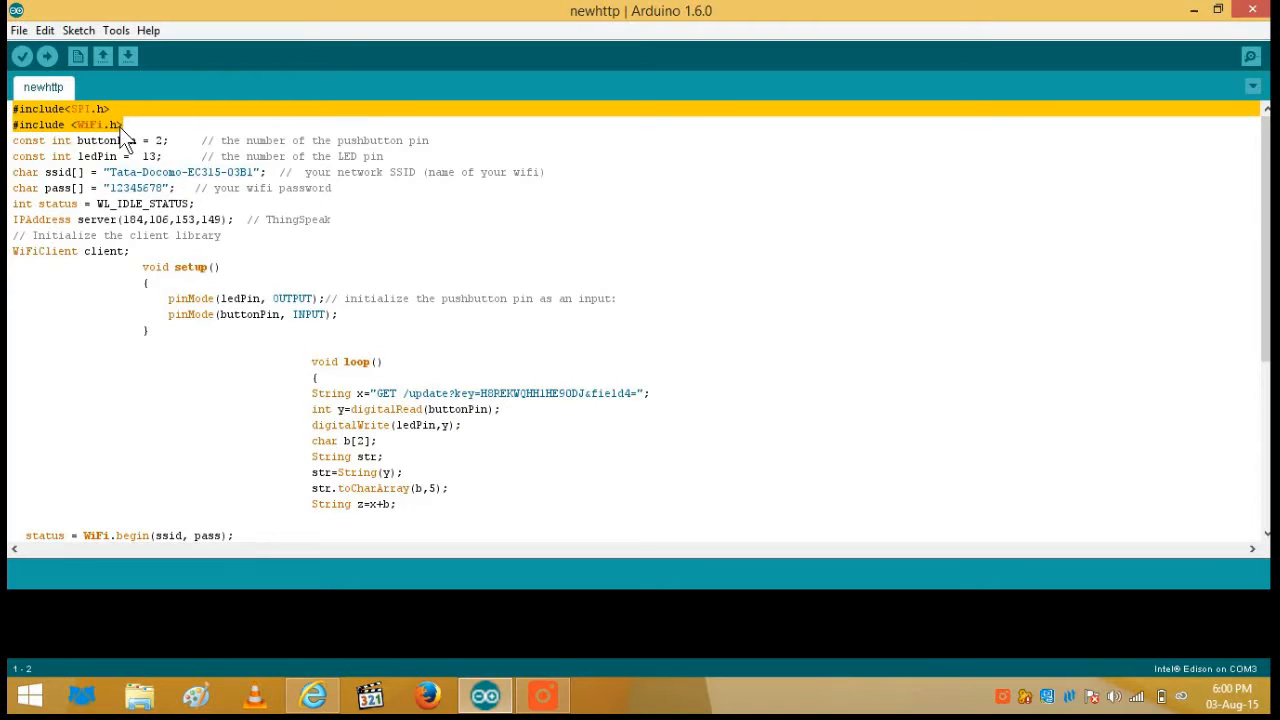
{"action": "mouse_move", "coordinate": [220, 478]}
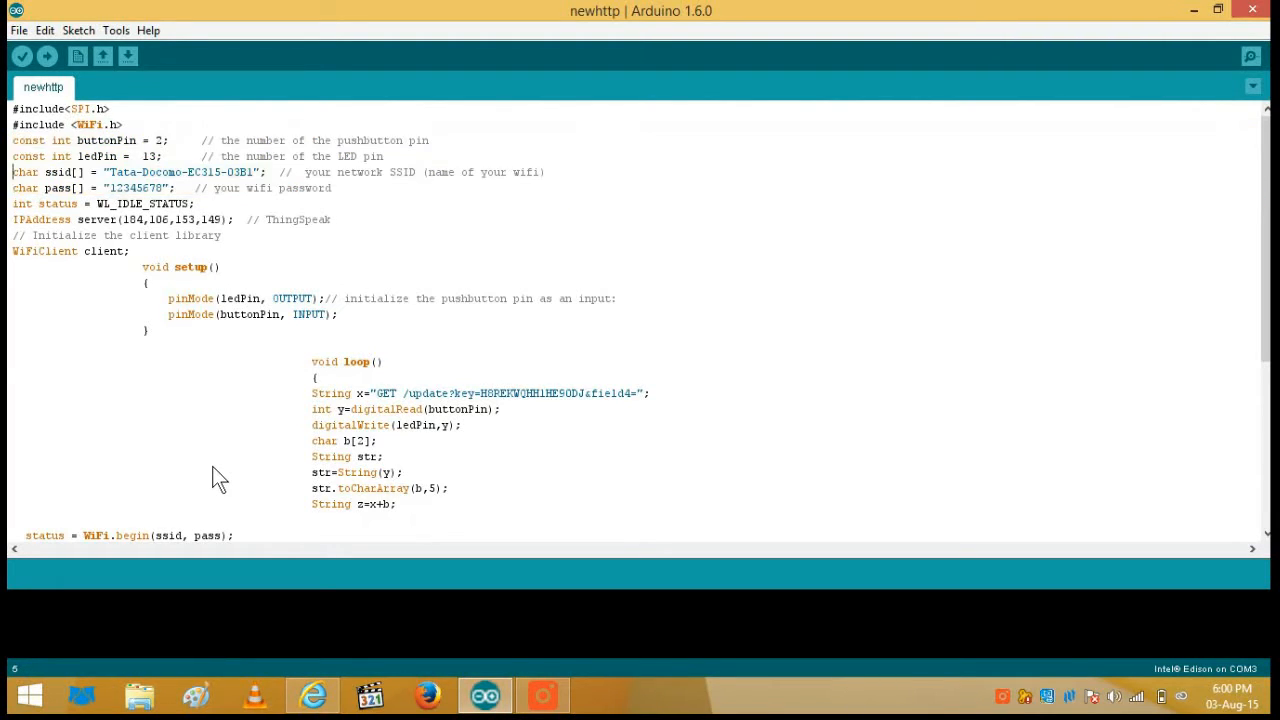
{"action": "left_click_drag", "start_coordinate": [13, 172], "coordinate": [332, 188]}
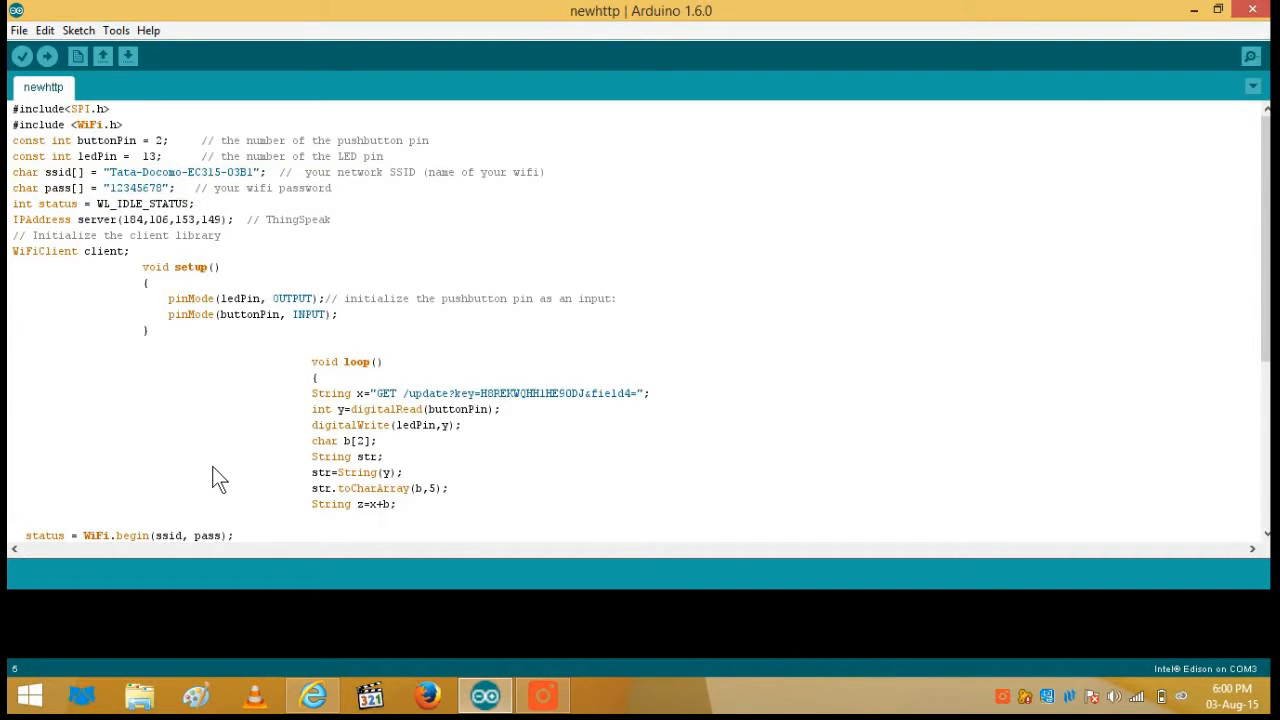
{"action": "double_click", "coordinate": [180, 172]}
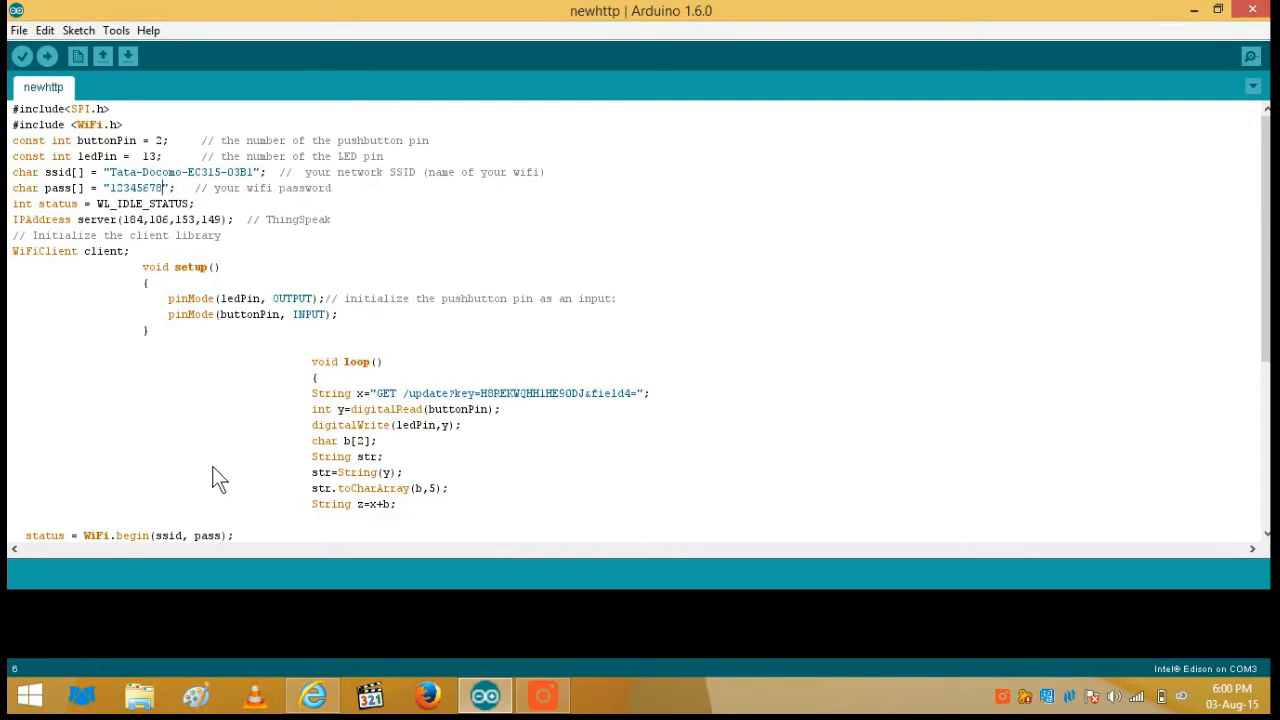
{"action": "double_click", "coordinate": [135, 188]}
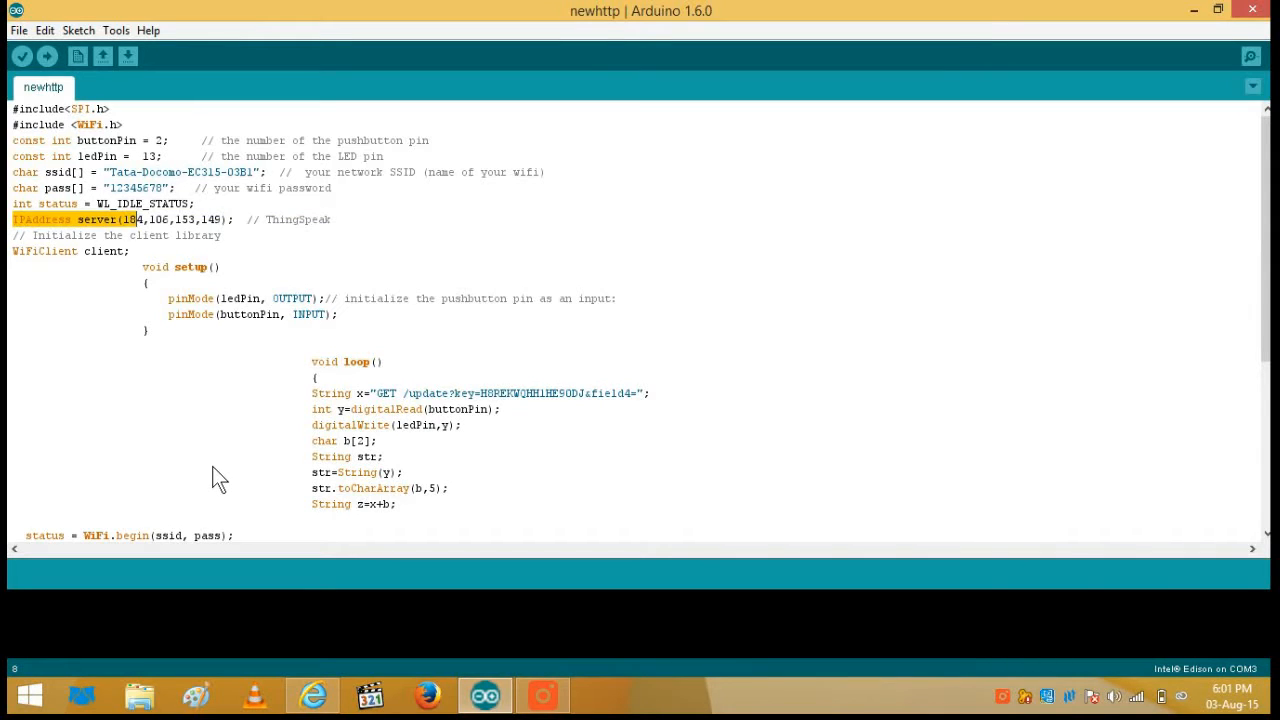
{"action": "left_click", "coordinate": [214, 219]}
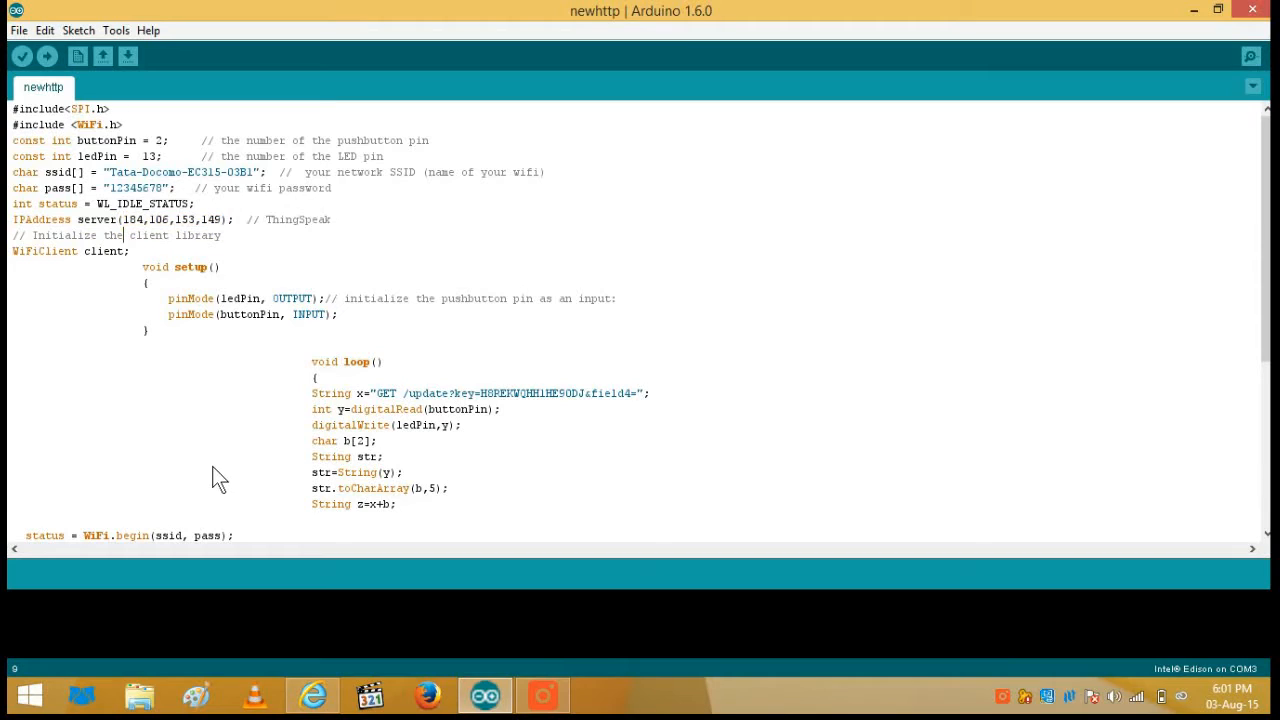
Highlight the client library comment, scroll past setup(), and switch to the ThingSpeak page
{"action": "double_click", "coordinate": [57, 250]}
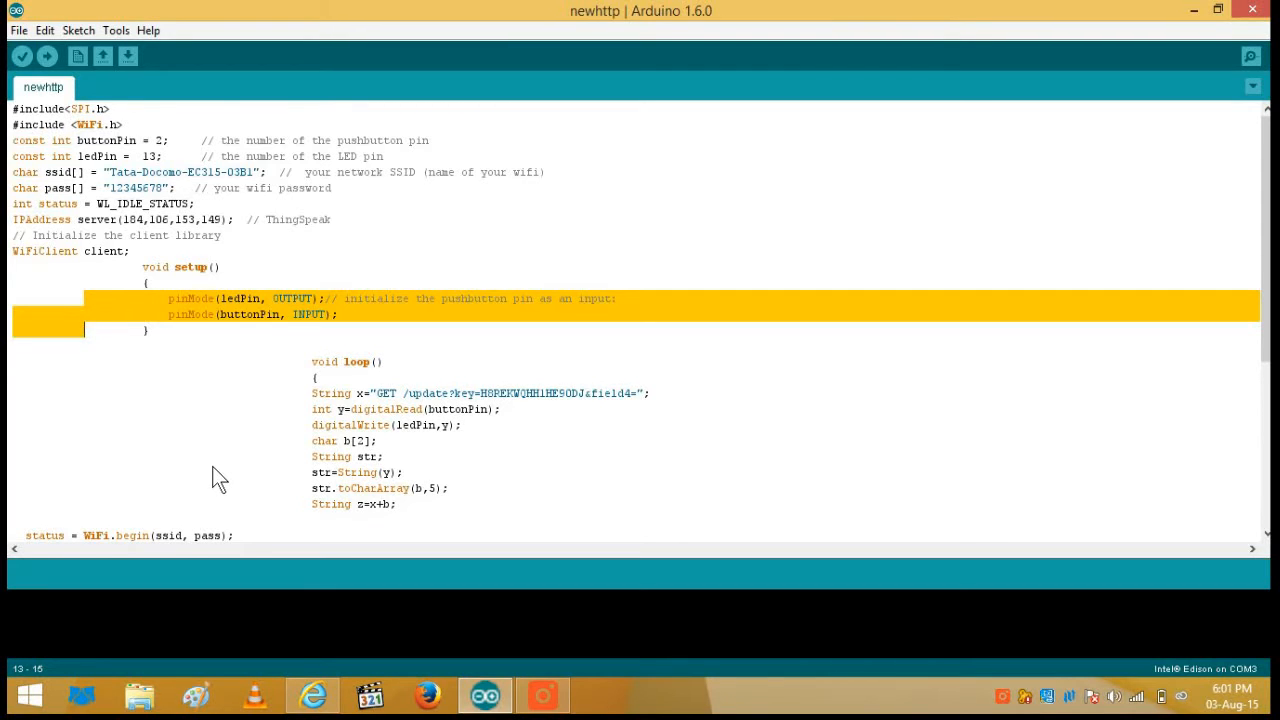
{"action": "left_click", "coordinate": [163, 361]}
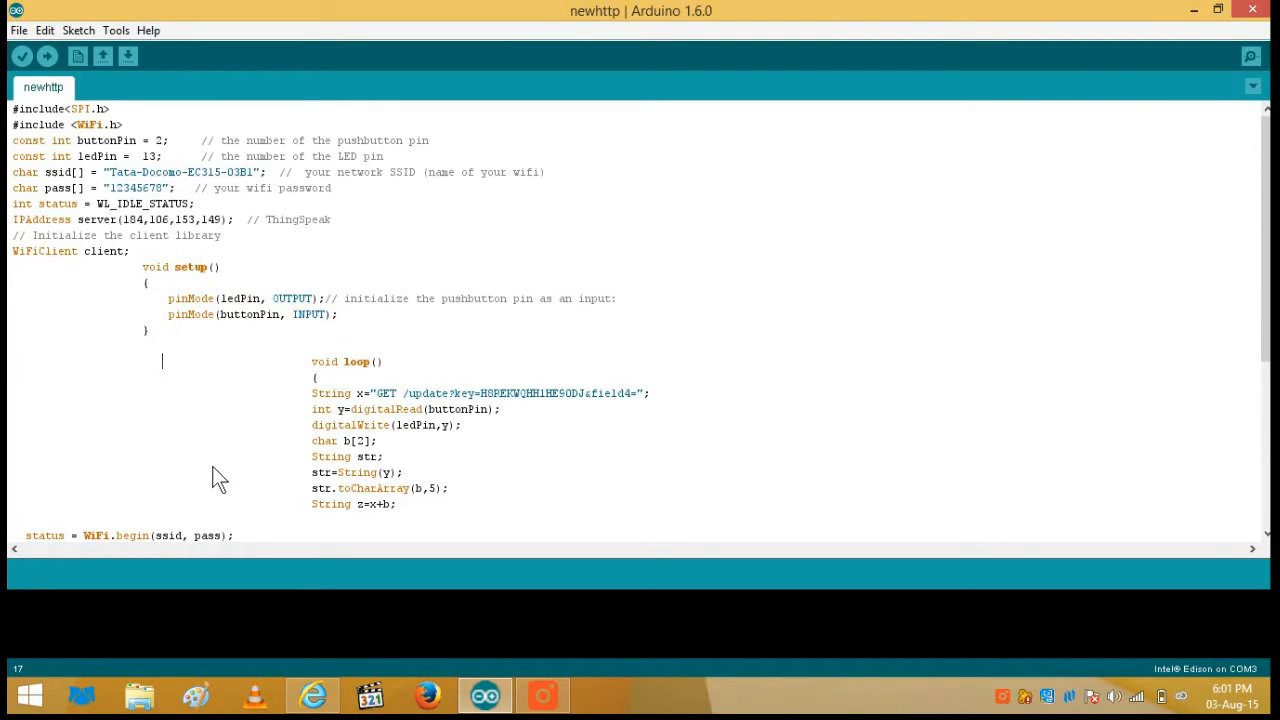
{"action": "mouse_move", "coordinate": [830, 496]}
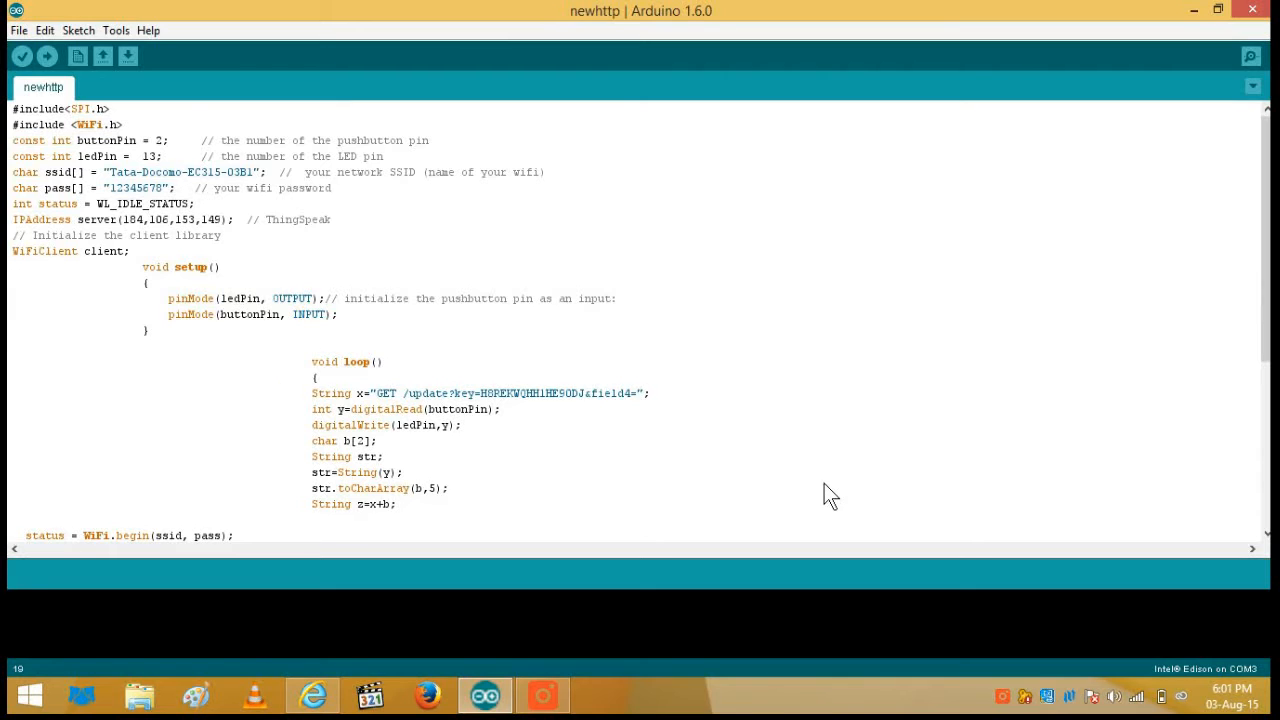
{"action": "scroll", "scroll_direction": "down", "scroll_amount": 3}
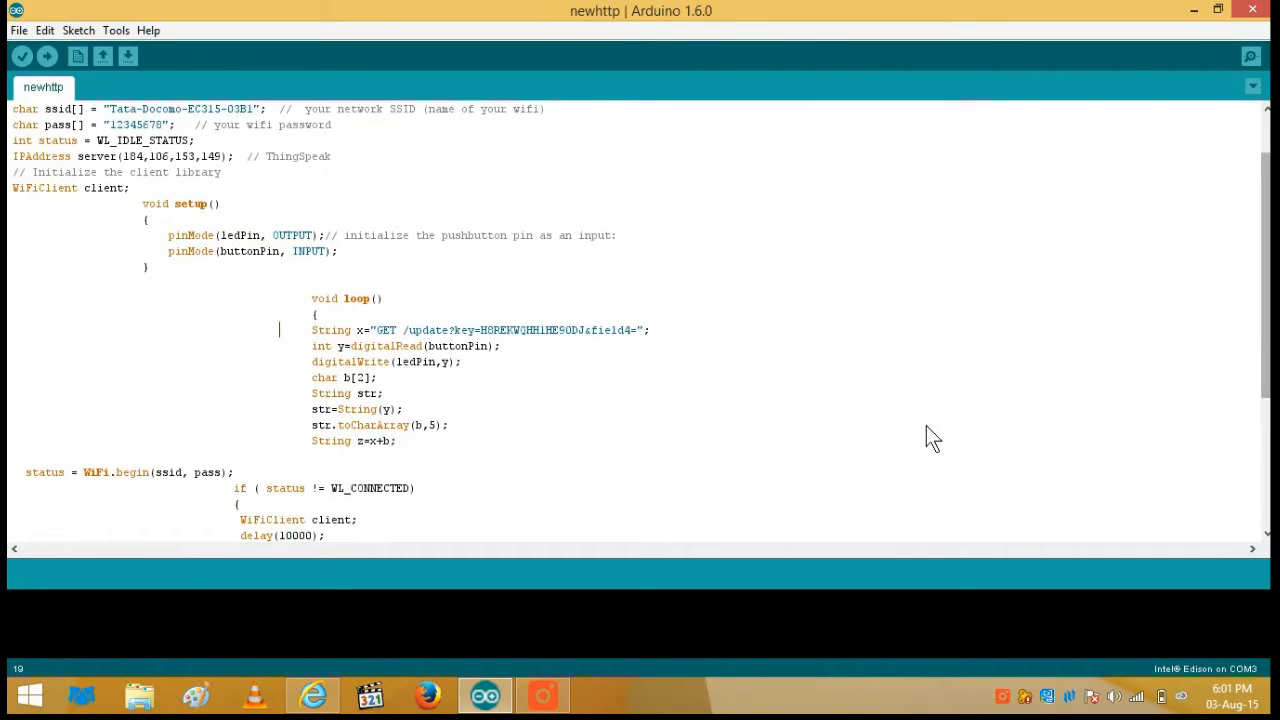
{"action": "left_click", "coordinate": [312, 694]}
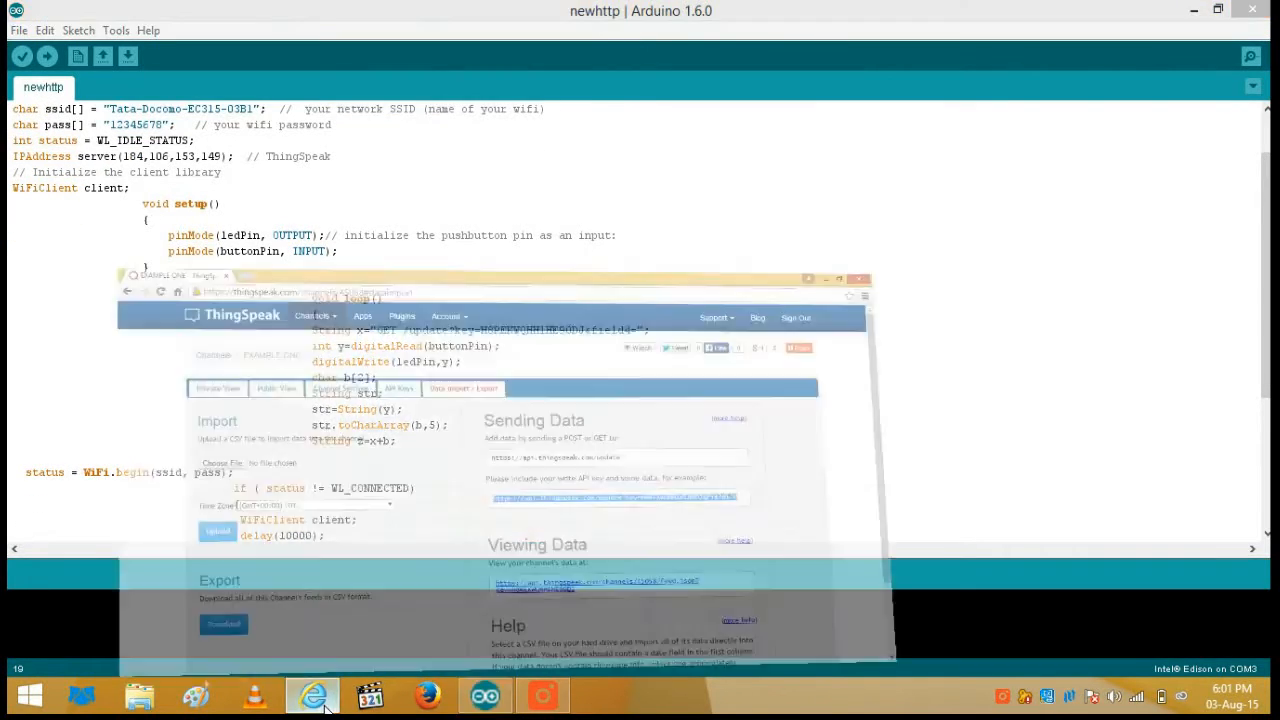
Highlight the api.thingspeak.com host, field value and /update?key= path, comparing with the sketch
{"action": "left_click", "coordinate": [313, 693]}
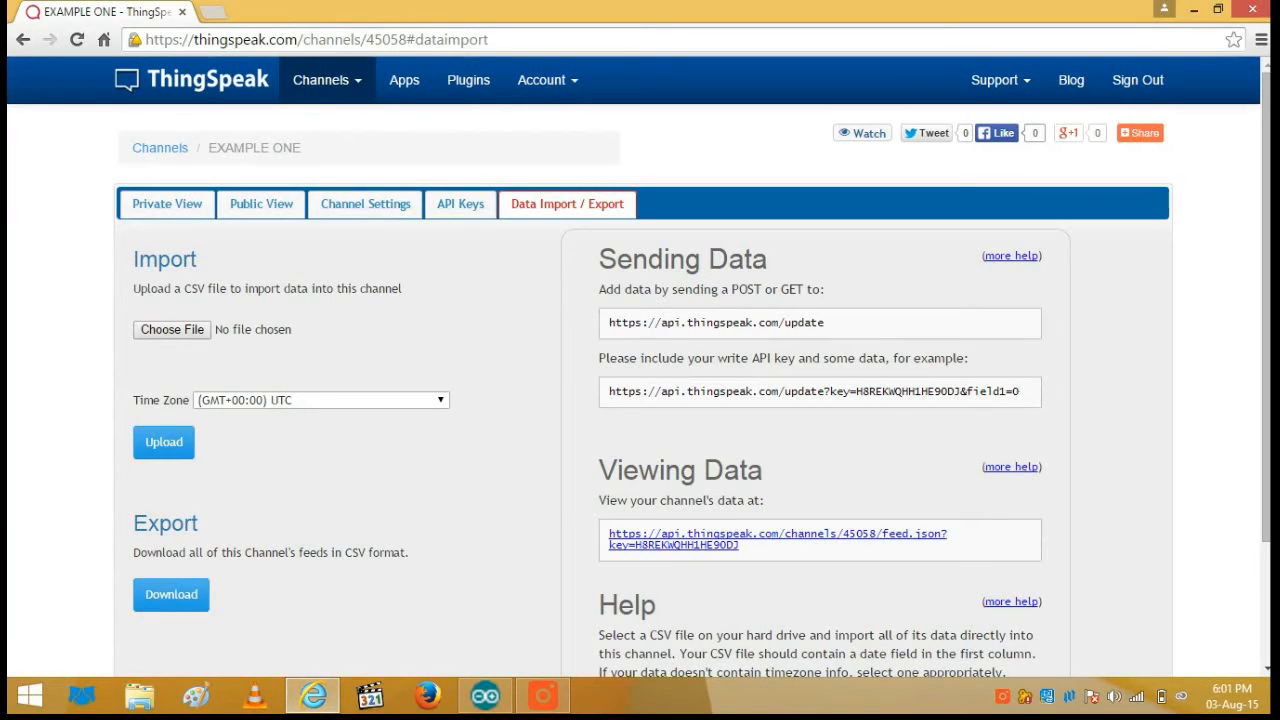
{"action": "double_click", "coordinate": [818, 391]}
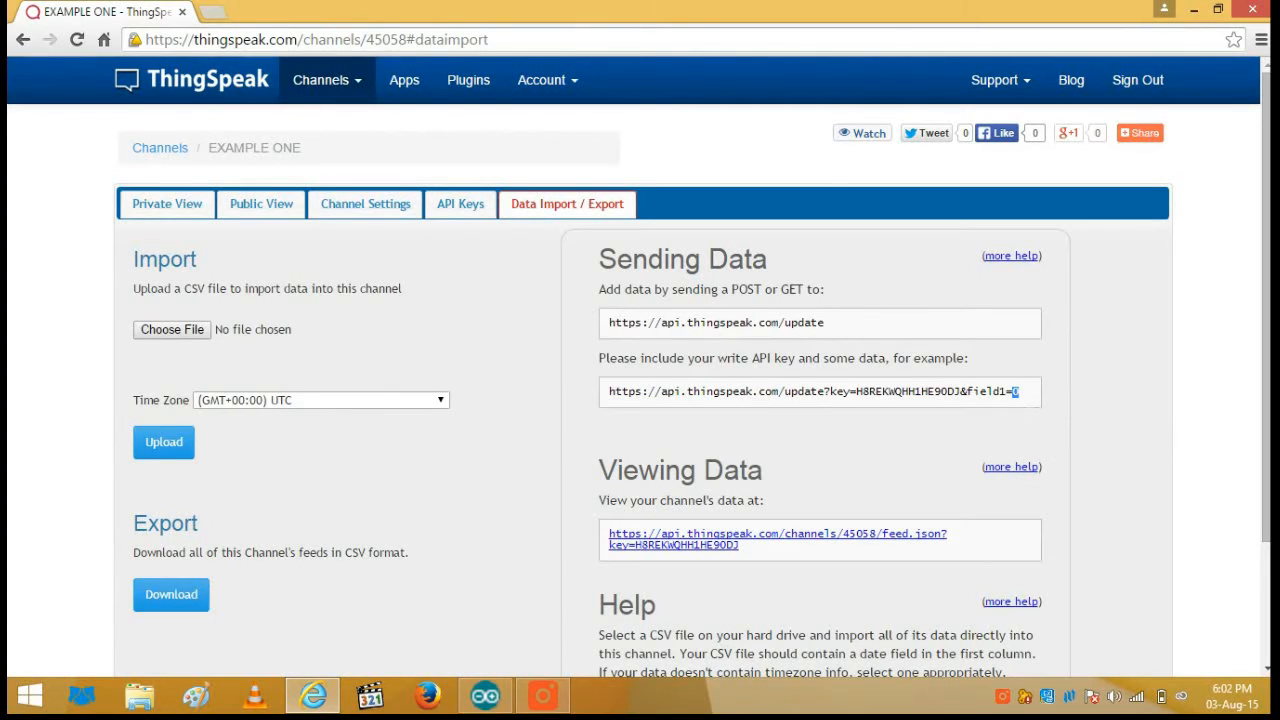
{"action": "mouse_move", "coordinate": [735, 427]}
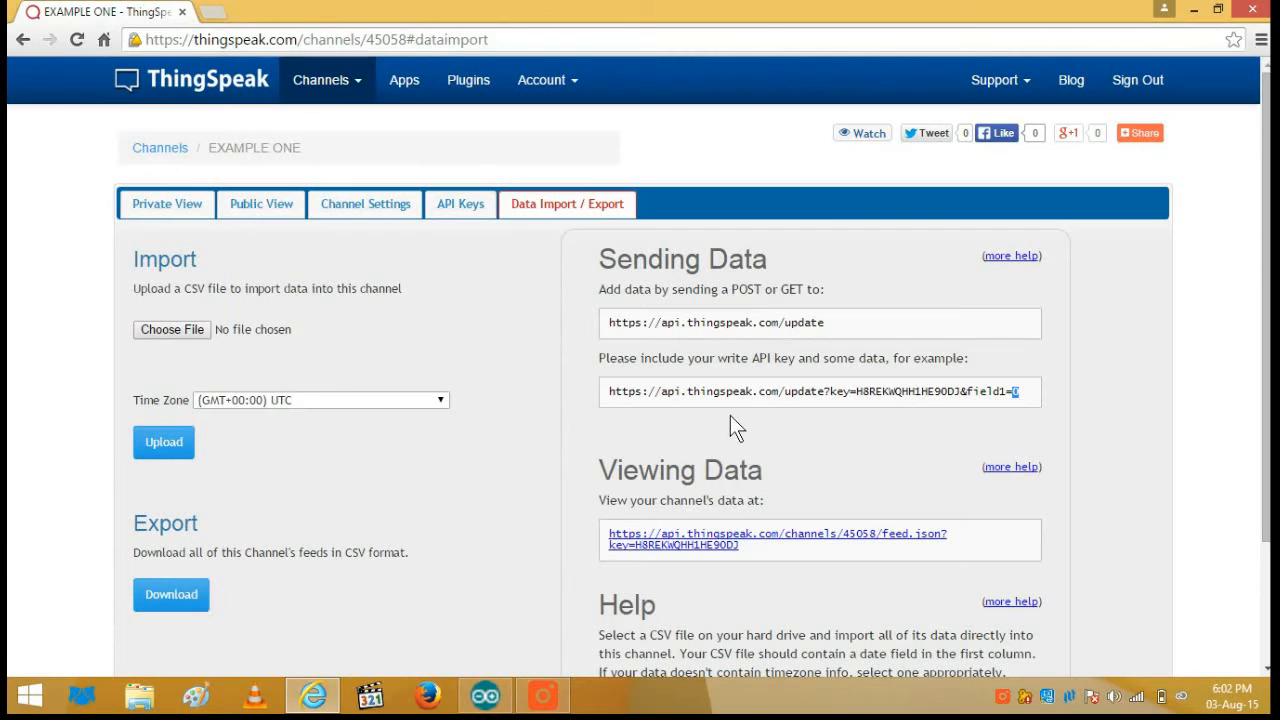
{"action": "double_click", "coordinate": [693, 391]}
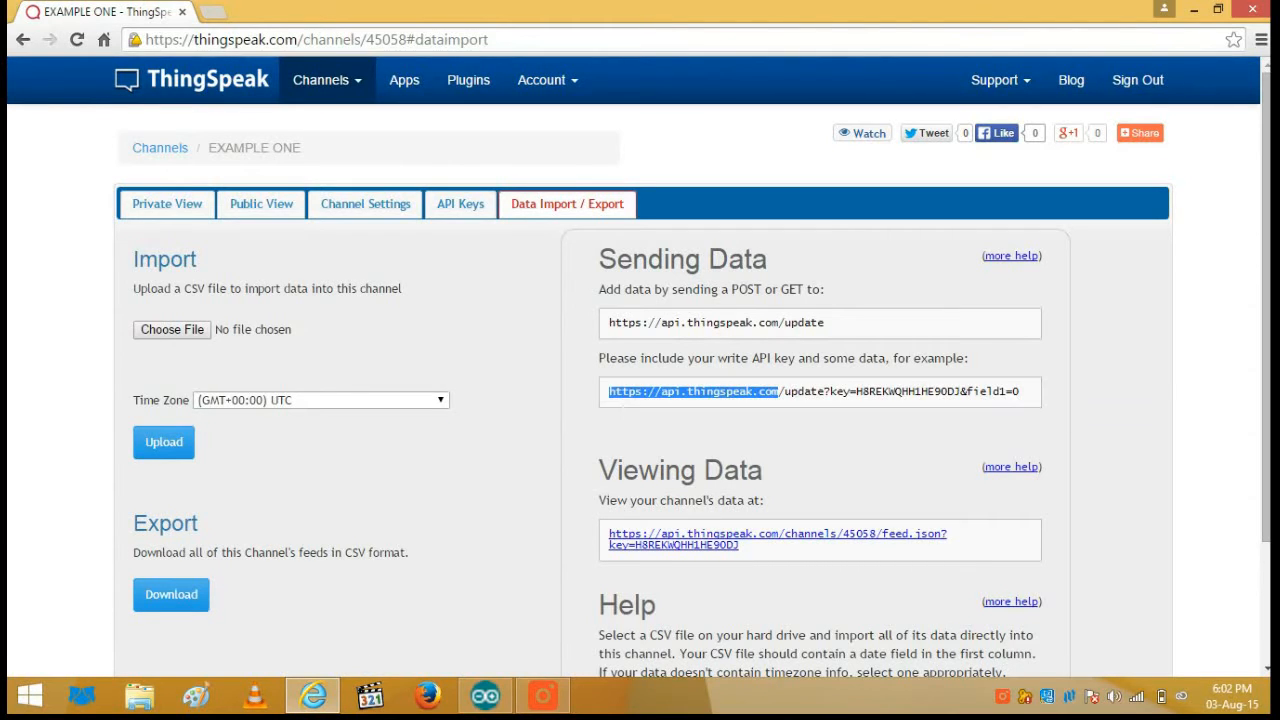
{"action": "mouse_move", "coordinate": [515, 688]}
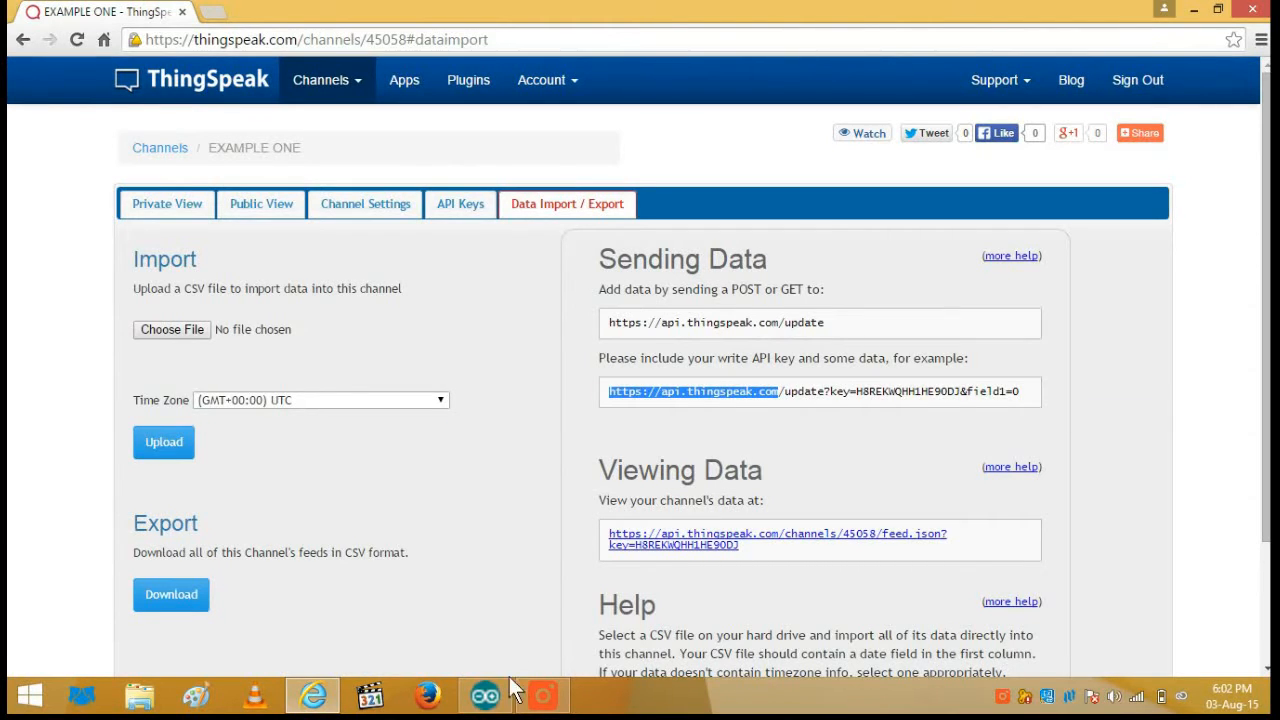
{"action": "left_click", "coordinate": [484, 694]}
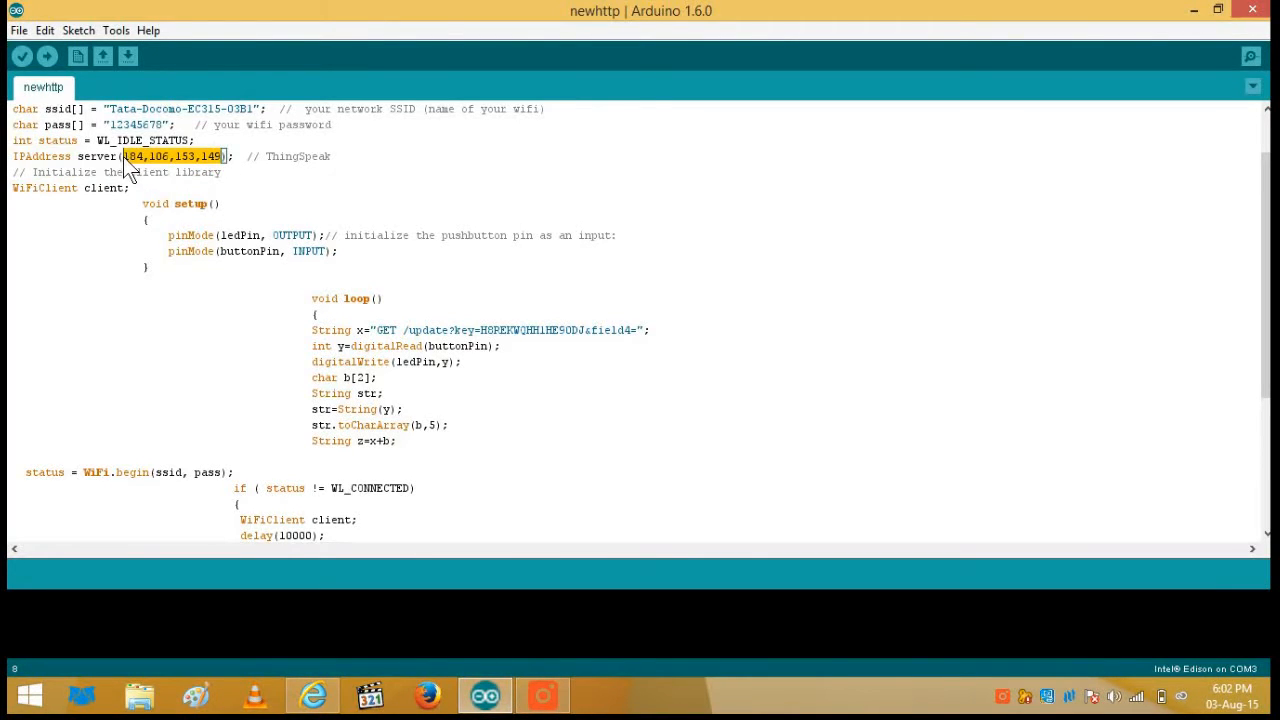
{"action": "mouse_move", "coordinate": [500, 655]}
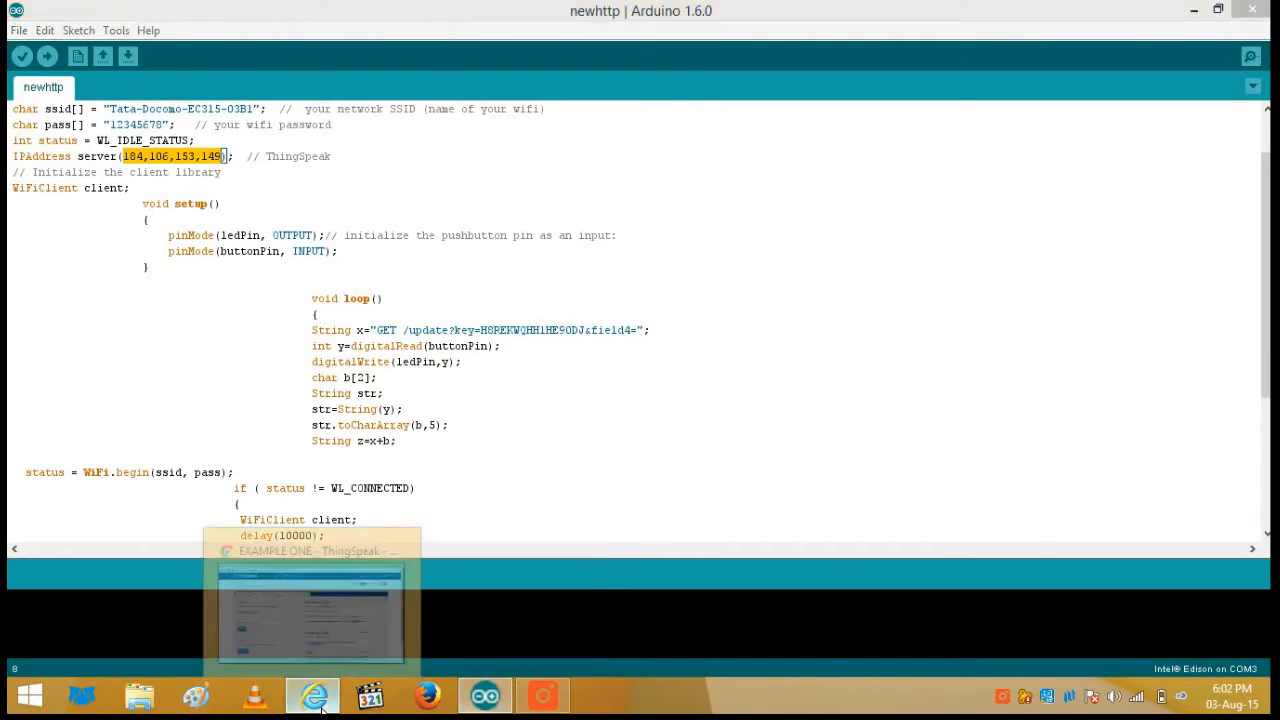
{"action": "left_click", "coordinate": [312, 694]}
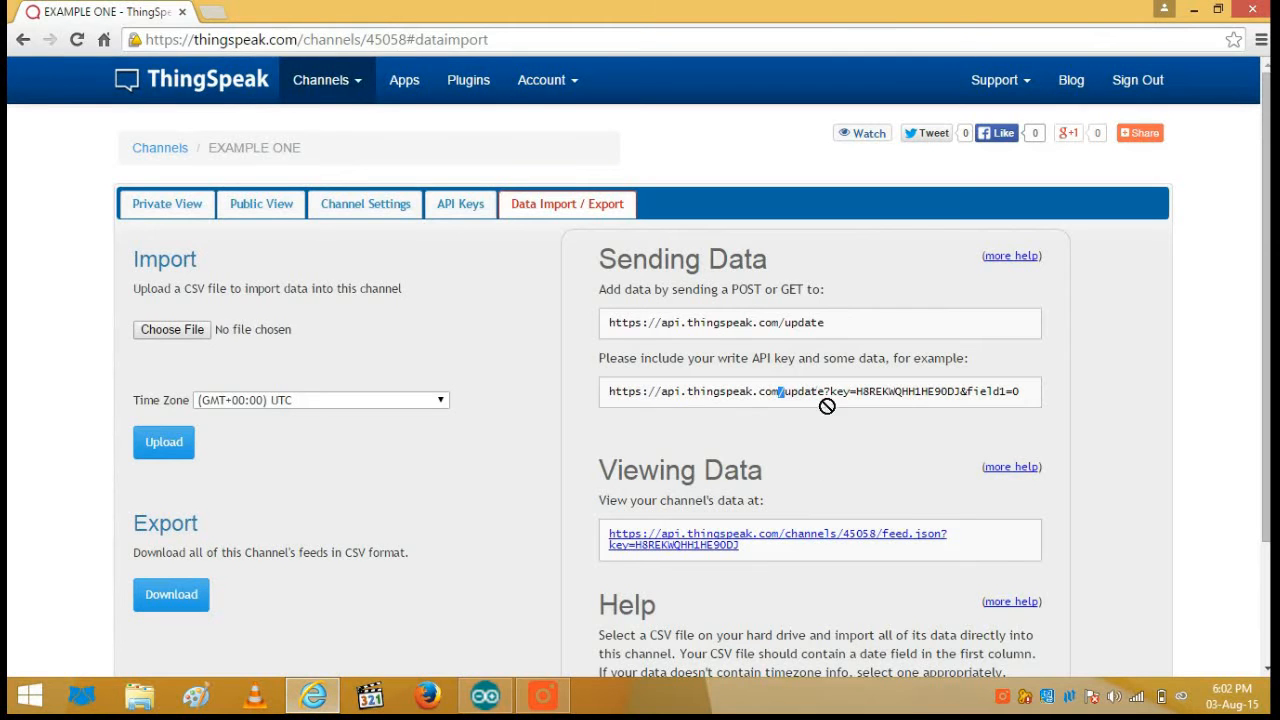
{"action": "left_click_drag", "start_coordinate": [780, 391], "coordinate": [900, 391]}
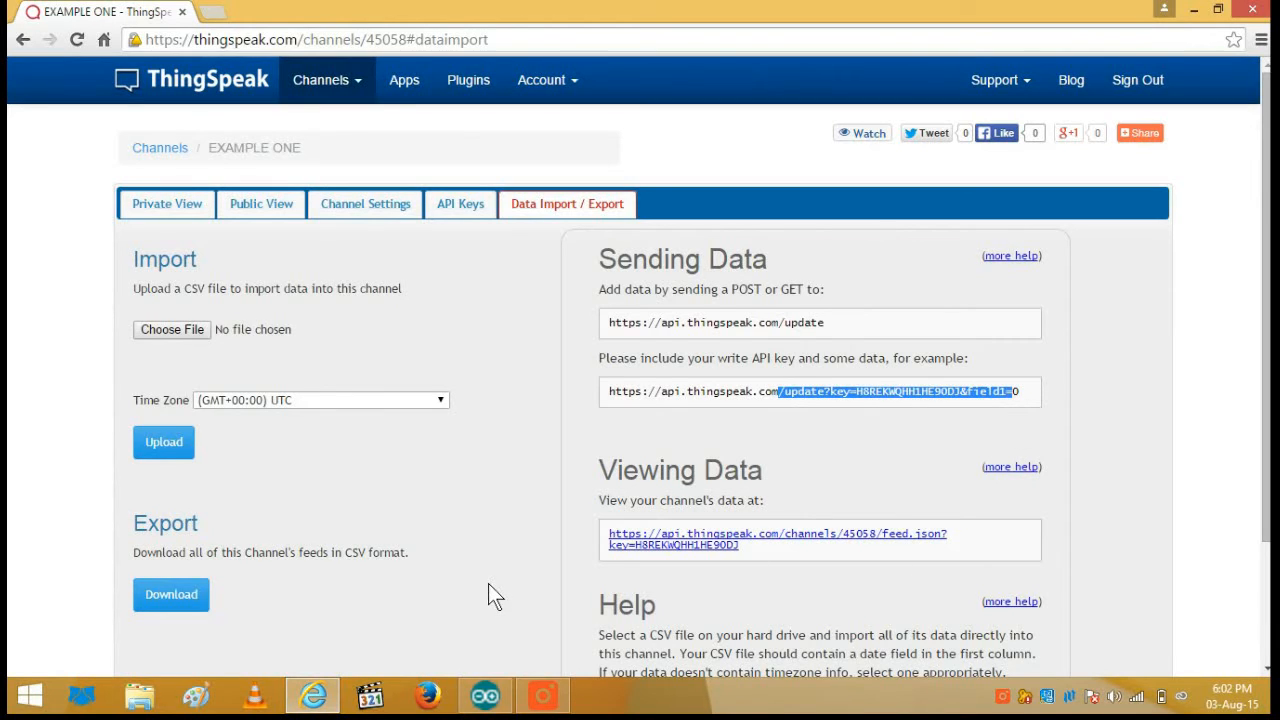
{"action": "mouse_move", "coordinate": [485, 638]}
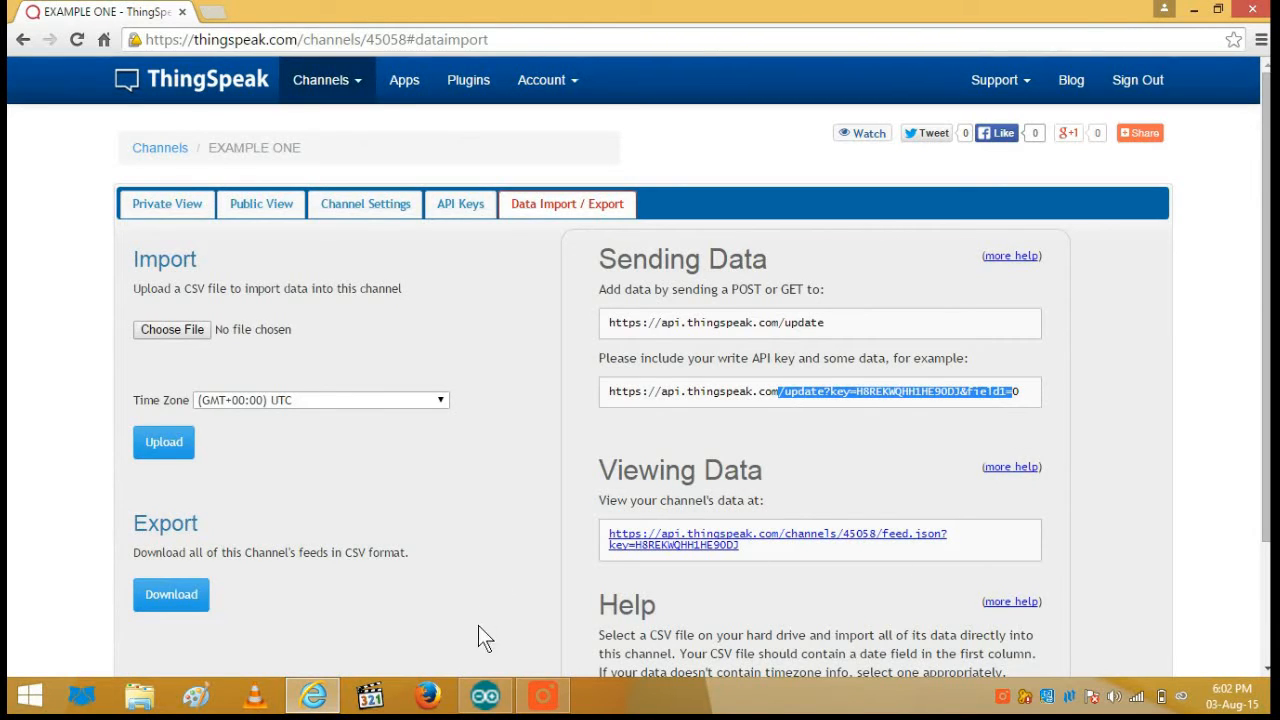
{"action": "mouse_move", "coordinate": [485, 694]}
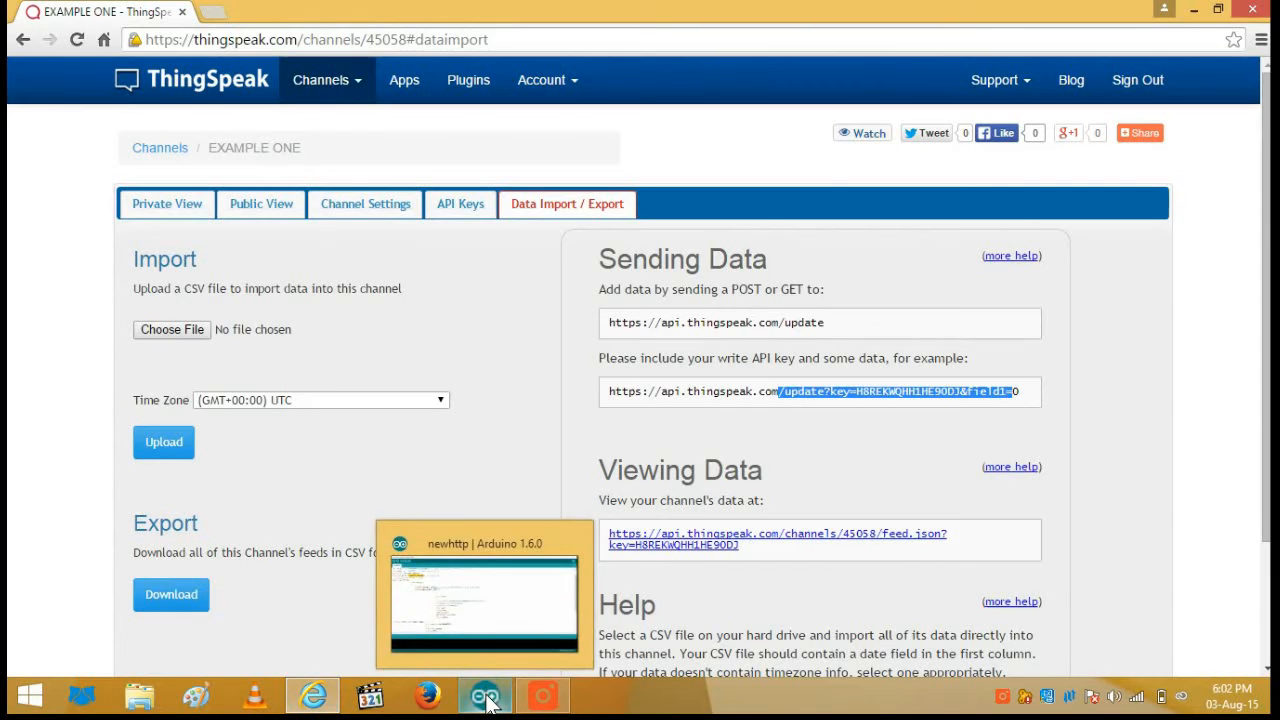
{"action": "left_click", "coordinate": [485, 694]}
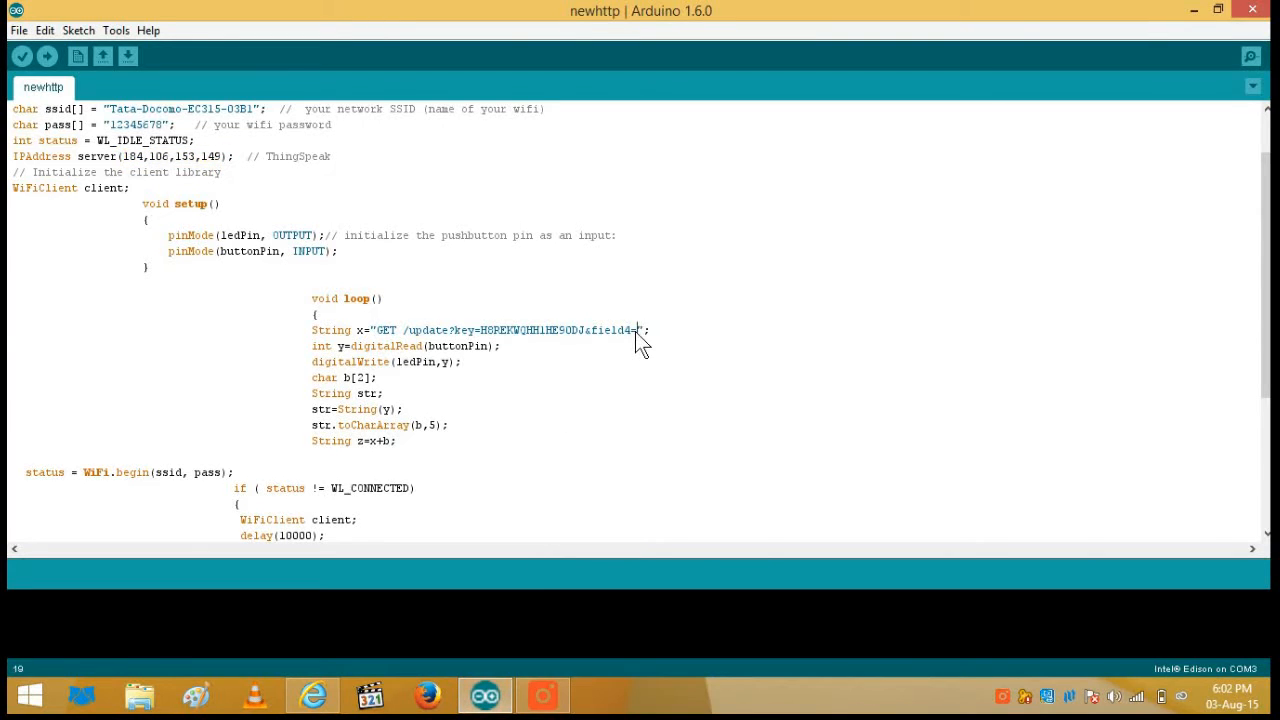
{"action": "left_click_drag", "start_coordinate": [640, 330], "coordinate": [400, 330]}
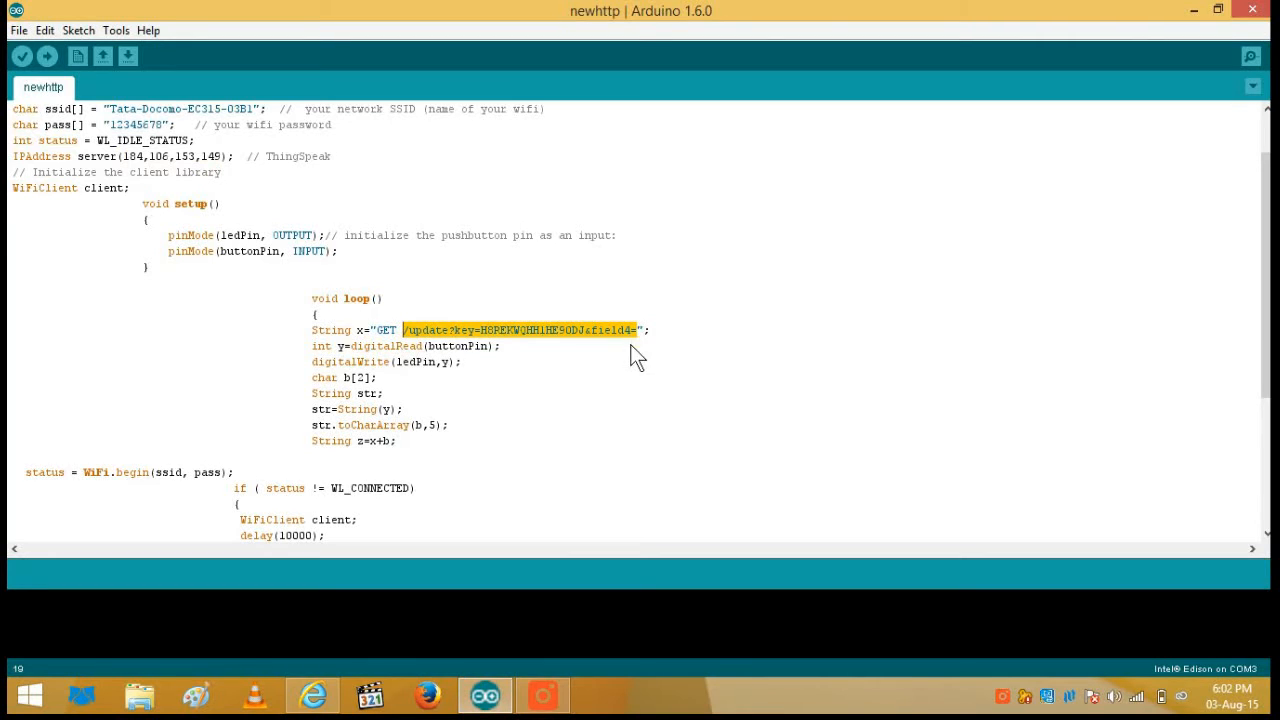
{"action": "mouse_move", "coordinate": [648, 415]}
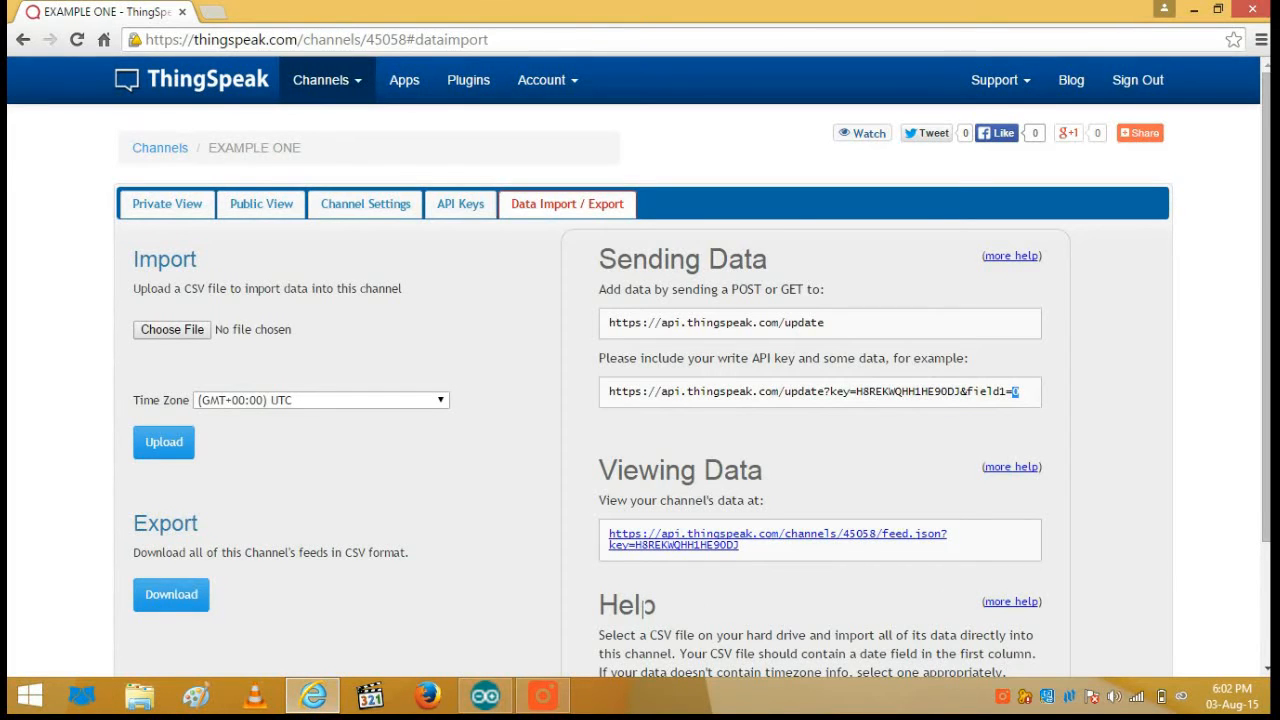
{"action": "left_click", "coordinate": [485, 694]}
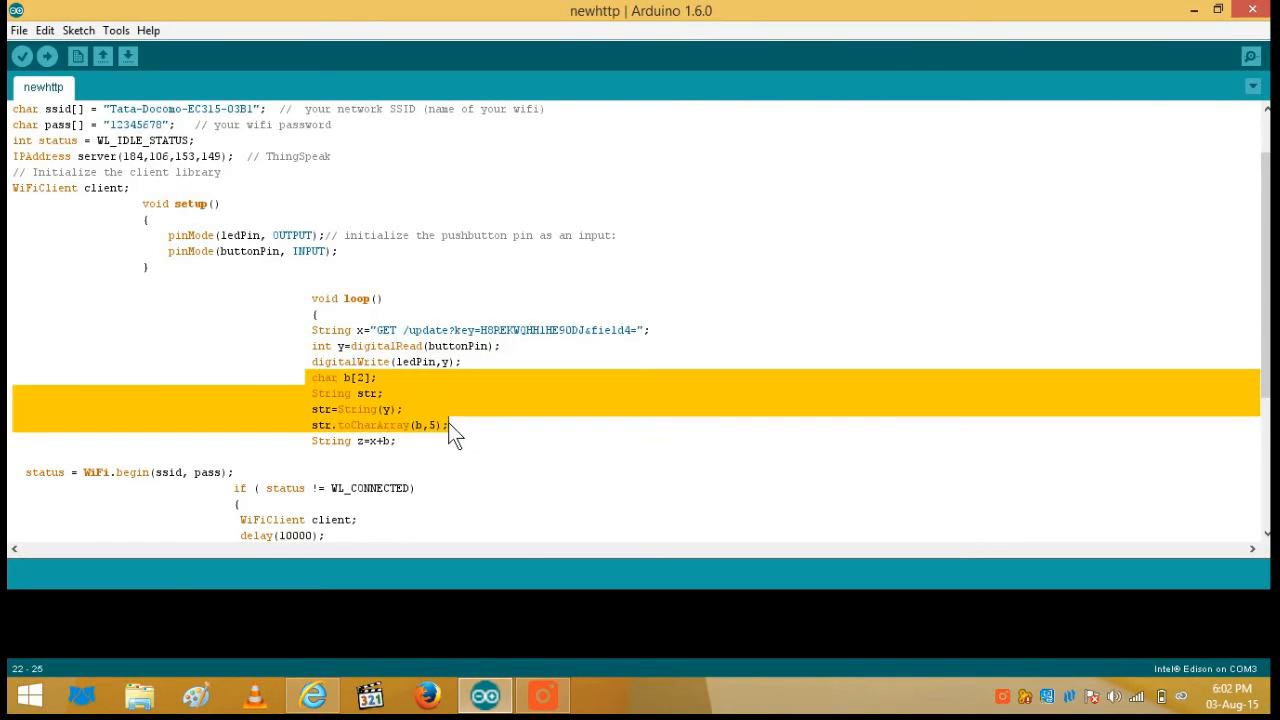
{"action": "mouse_move", "coordinate": [505, 425]}
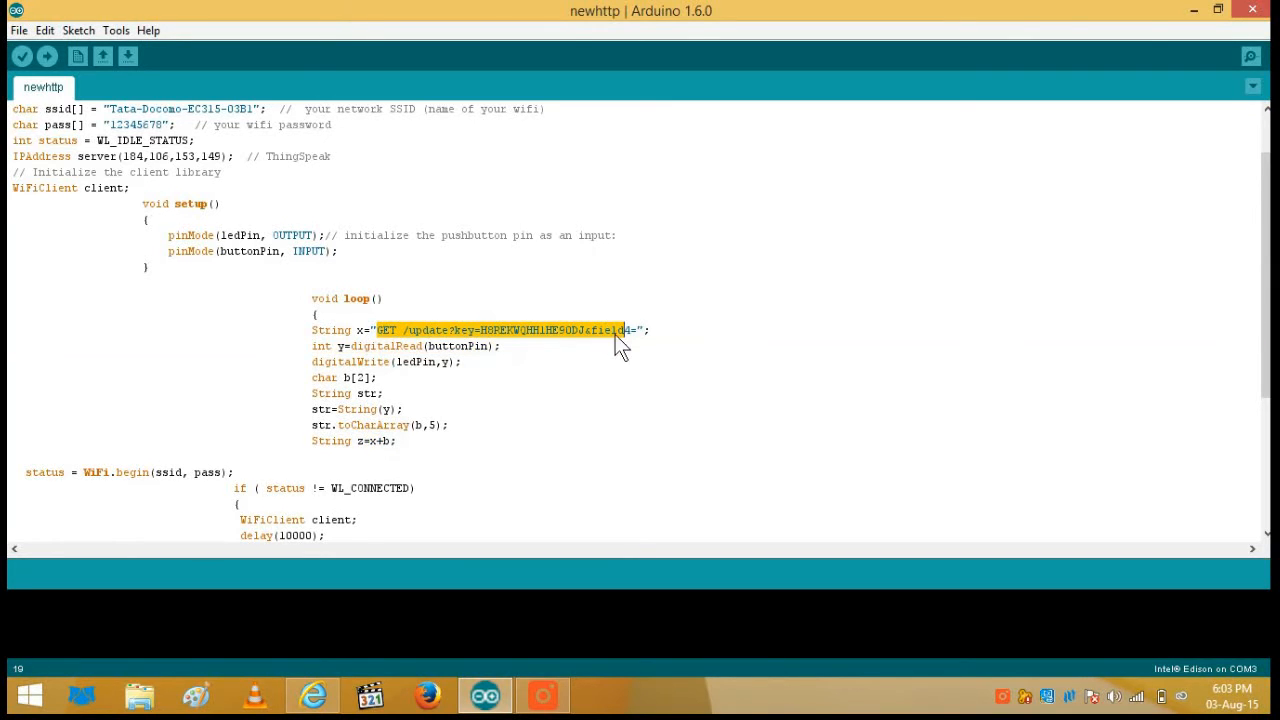
{"action": "left_click", "coordinate": [502, 346]}
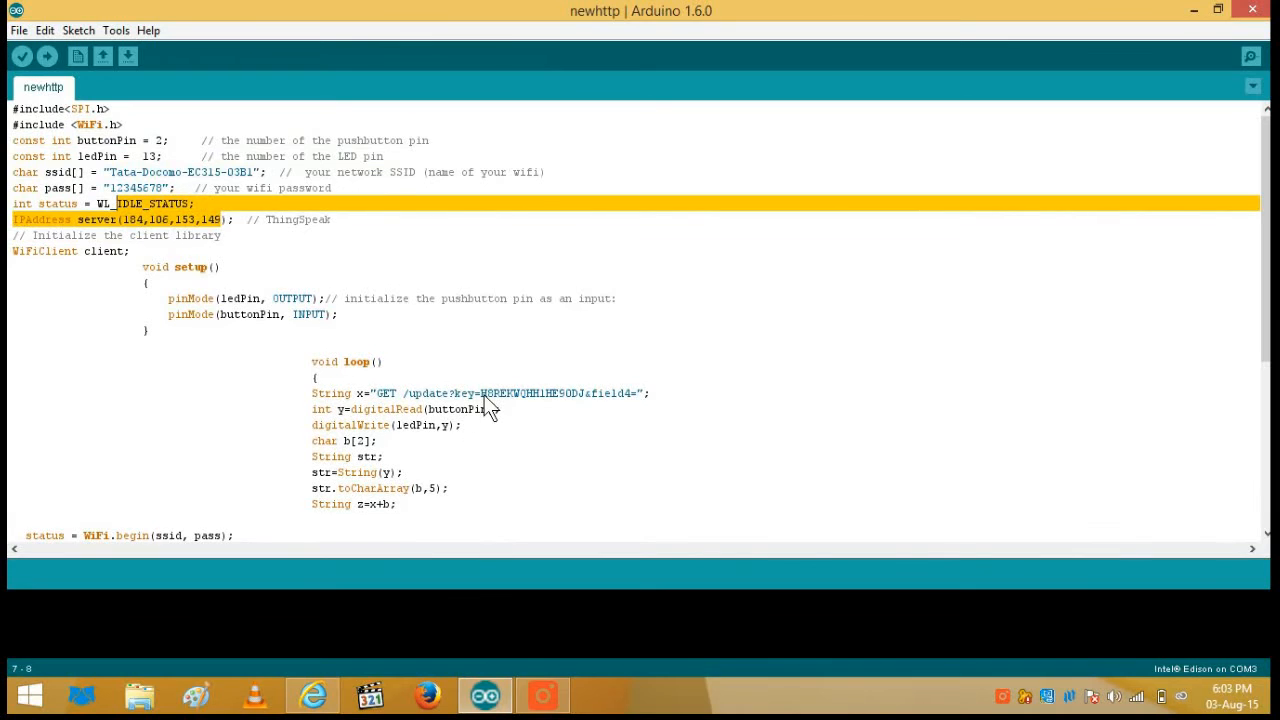
{"action": "double_click", "coordinate": [388, 393]}
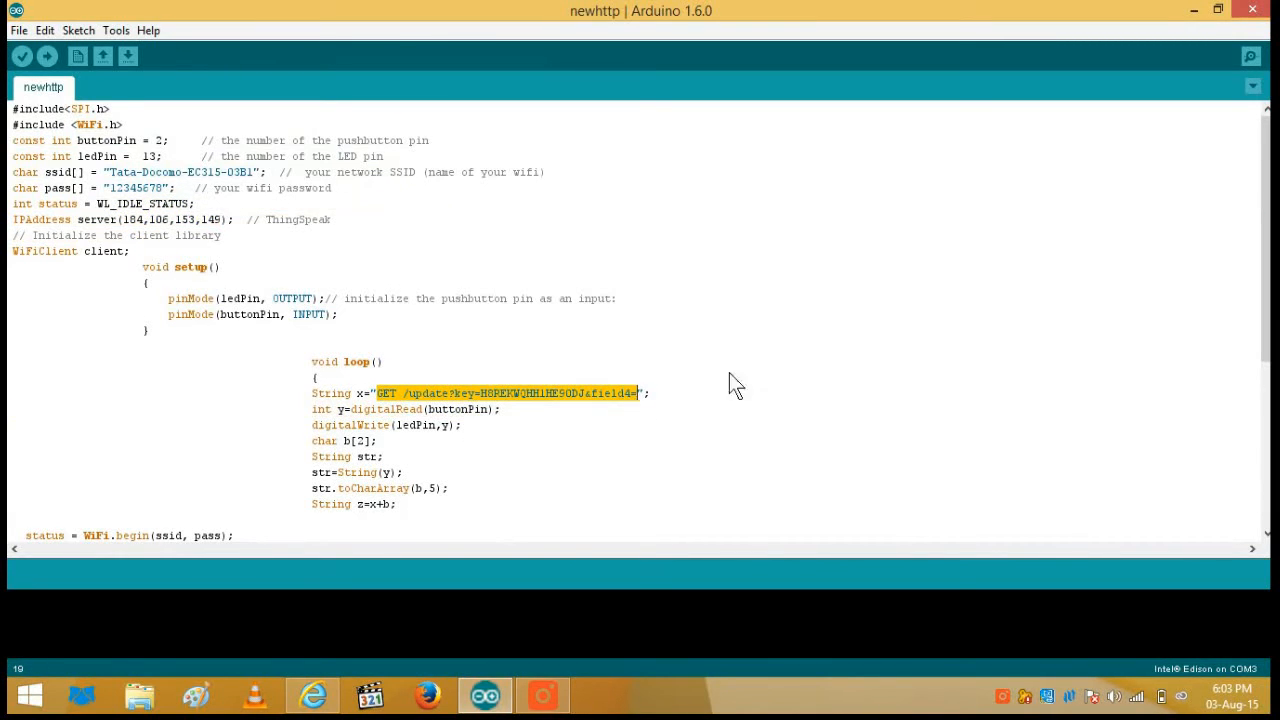
{"action": "scroll", "scroll_direction": "down", "scroll_amount": 3}
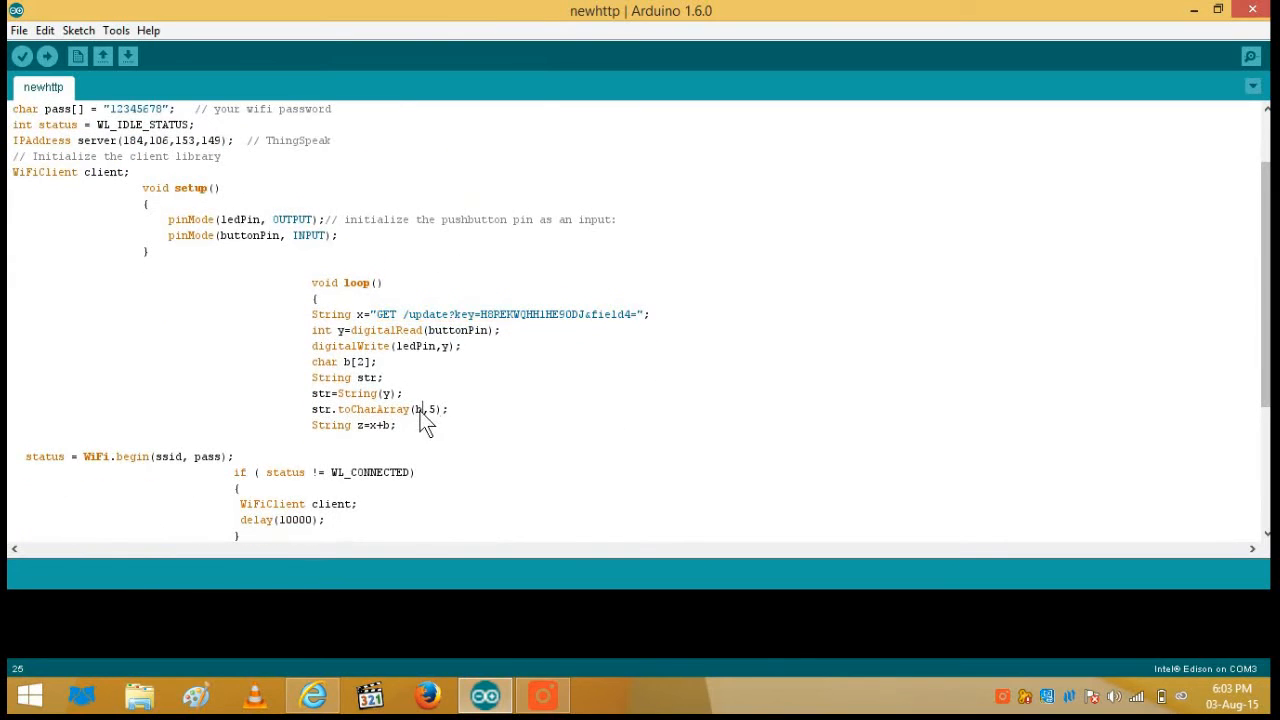
{"action": "left_click_drag", "start_coordinate": [425, 413], "coordinate": [445, 346]}
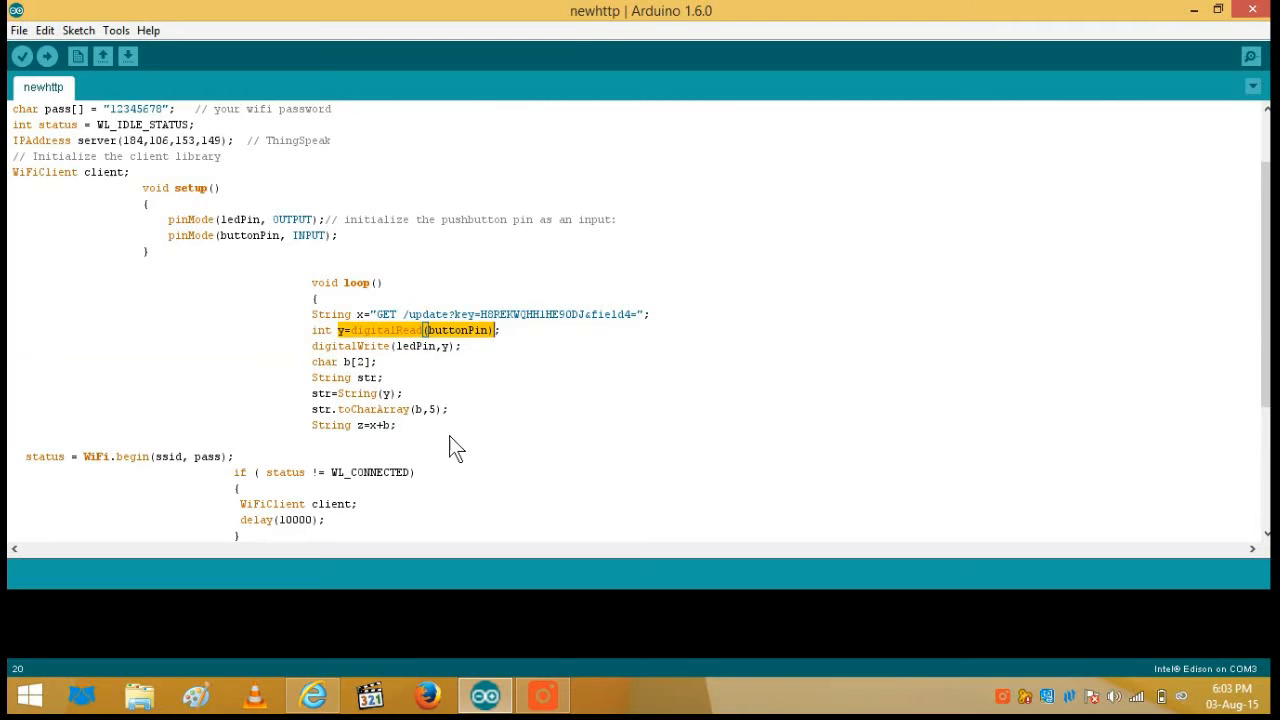
{"action": "scroll", "scroll_direction": "down", "scroll_amount": 3}
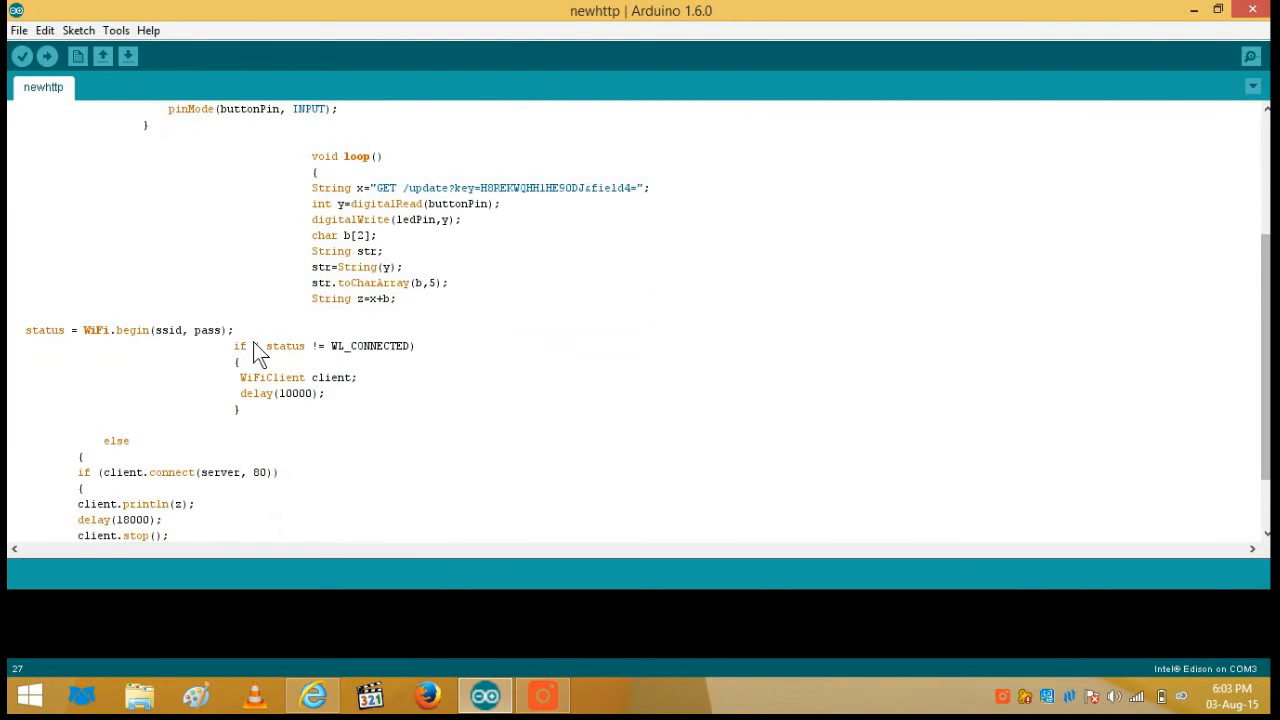
{"action": "triple_click", "coordinate": [130, 330]}
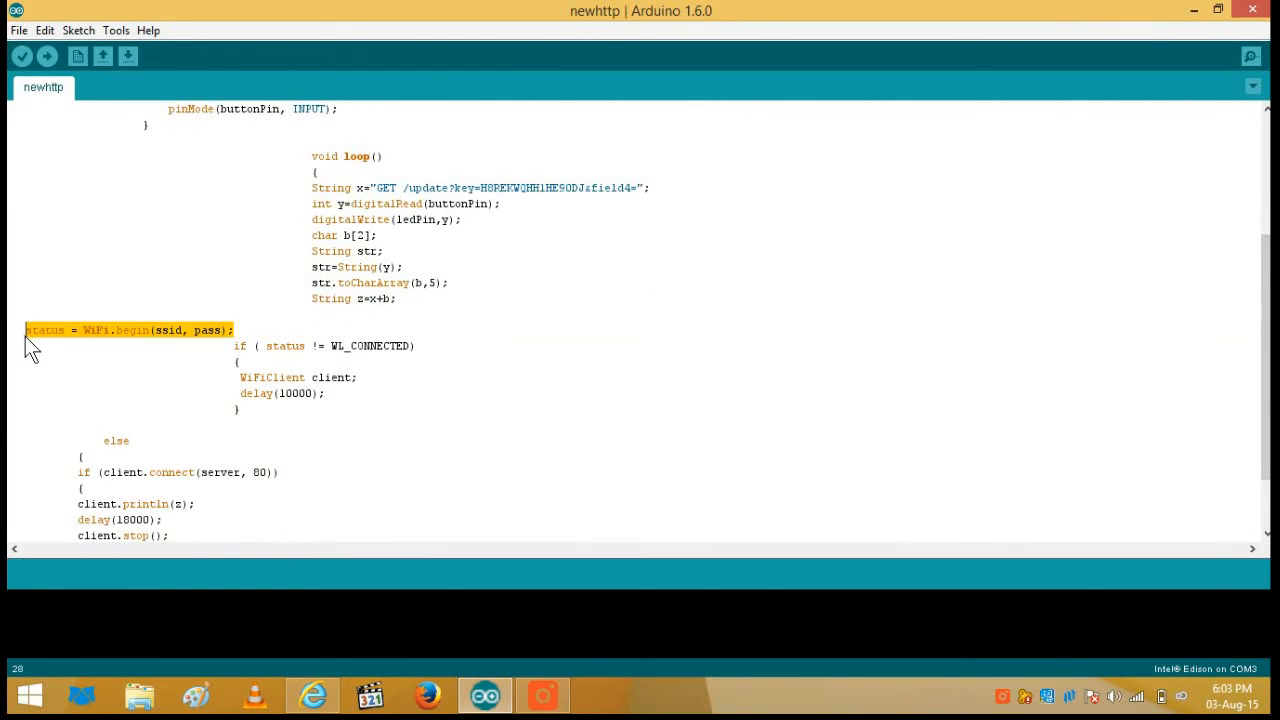
{"action": "mouse_move", "coordinate": [100, 318]}
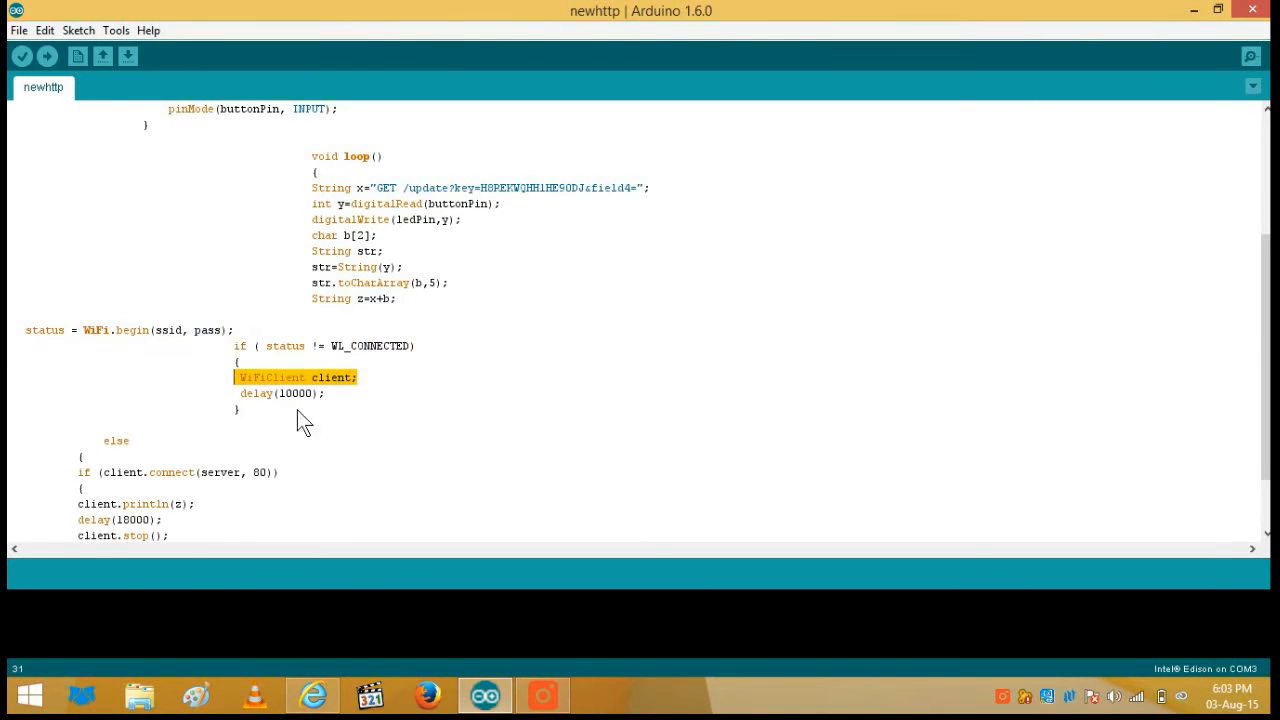
{"action": "left_click", "coordinate": [310, 393]}
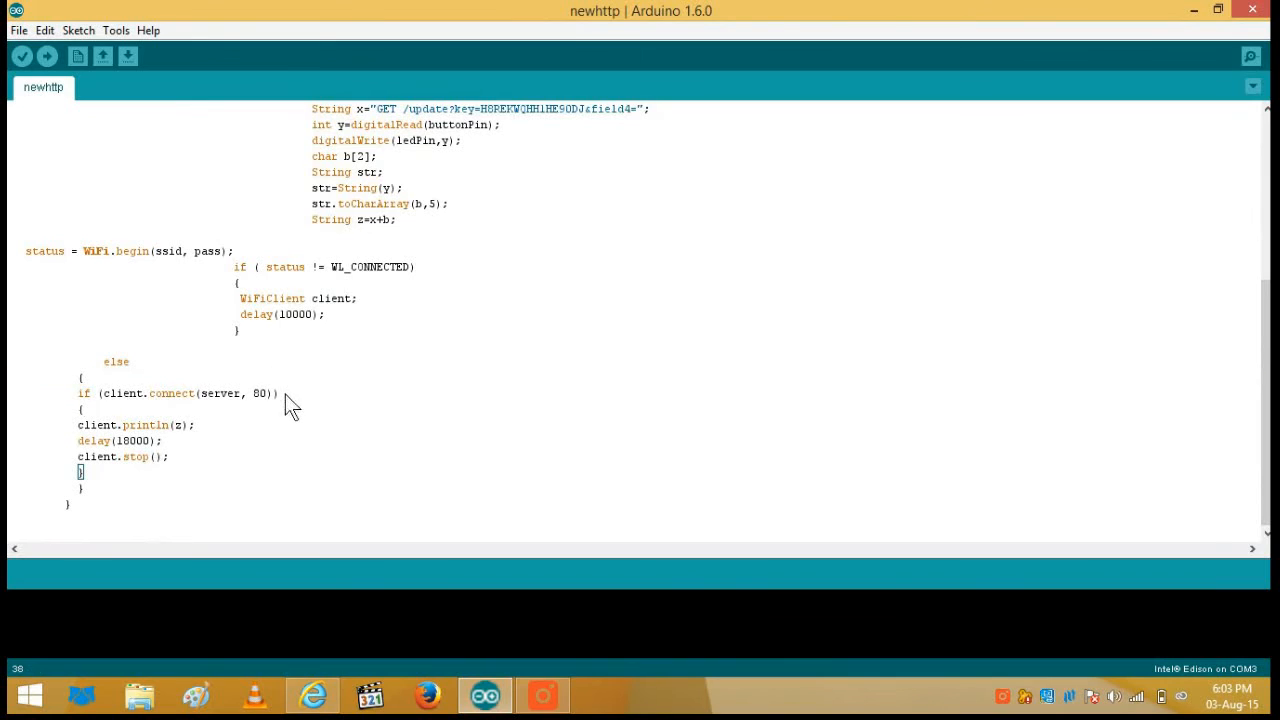
{"action": "triple_click", "coordinate": [180, 392]}
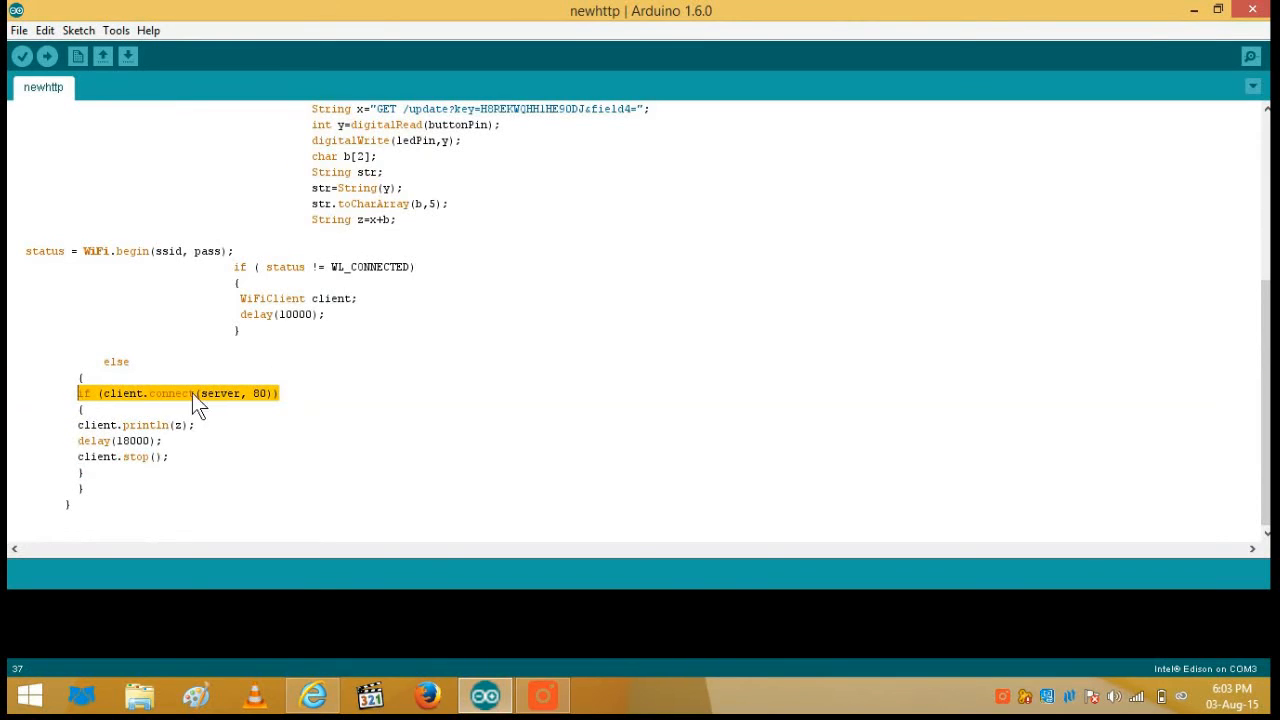
{"action": "mouse_move", "coordinate": [303, 462]}
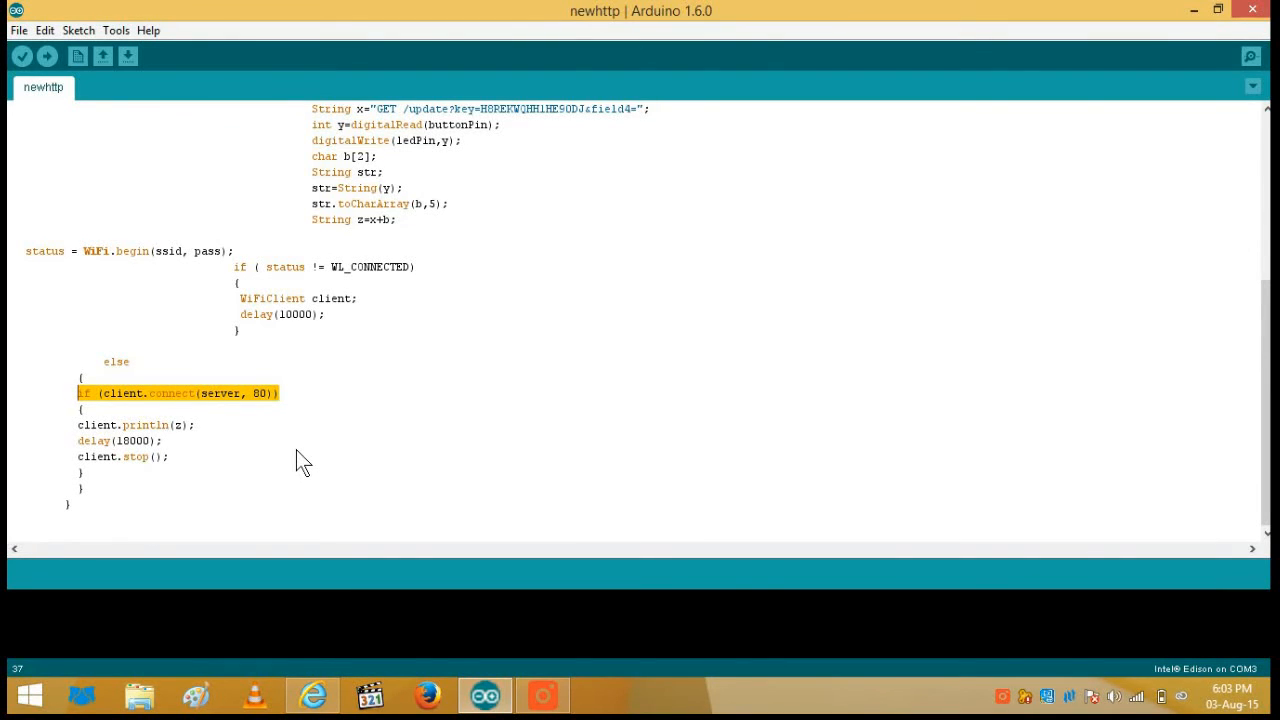
{"action": "mouse_move", "coordinate": [203, 428]}
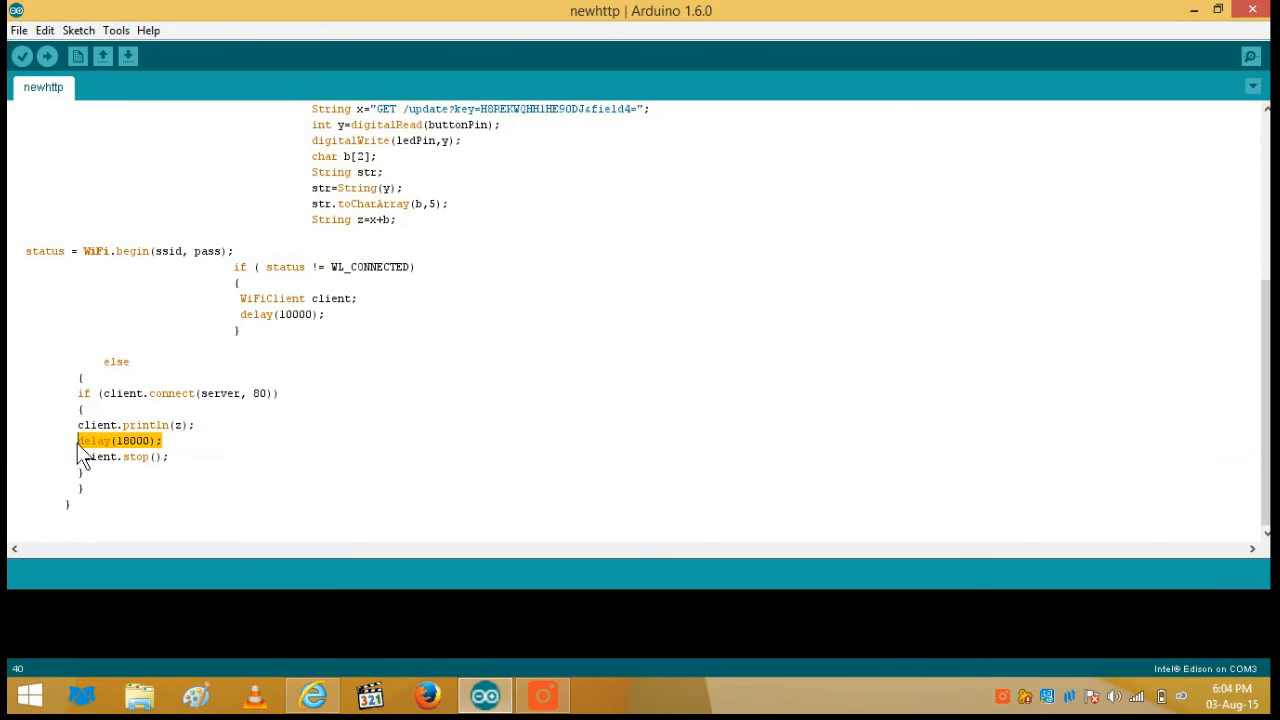
{"action": "mouse_move", "coordinate": [240, 453]}
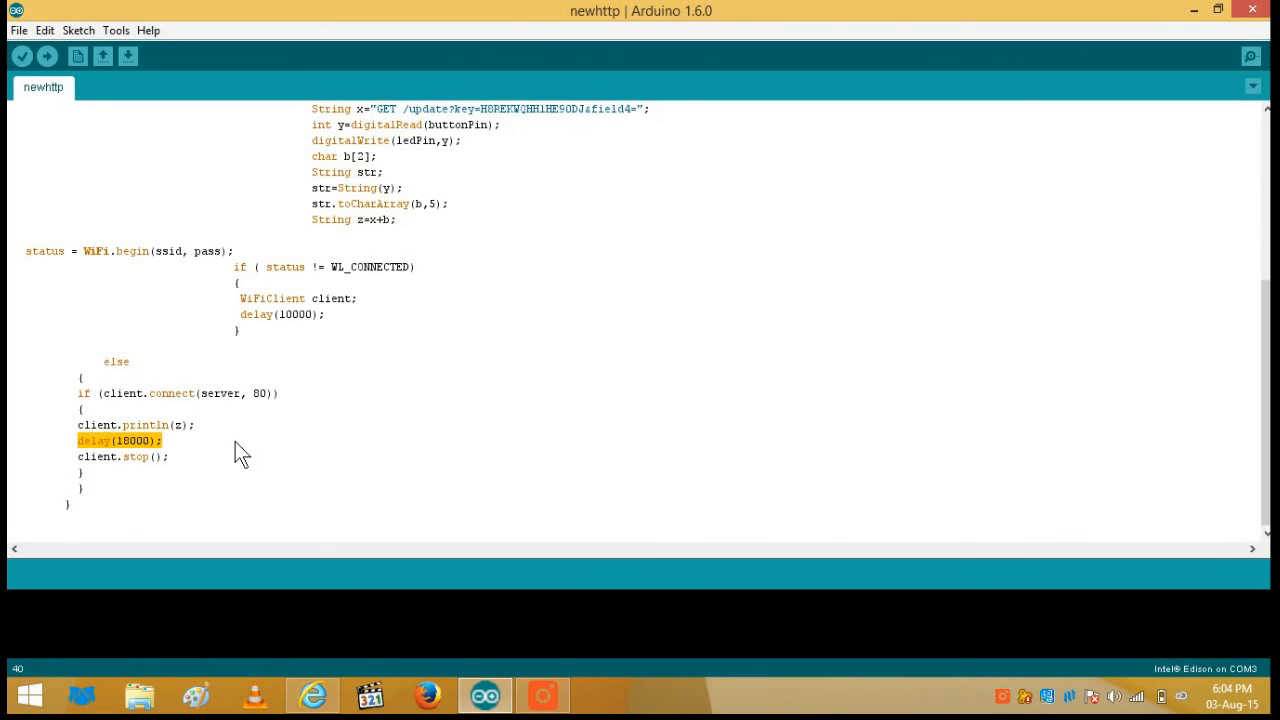
{"action": "left_click", "coordinate": [120, 456]}
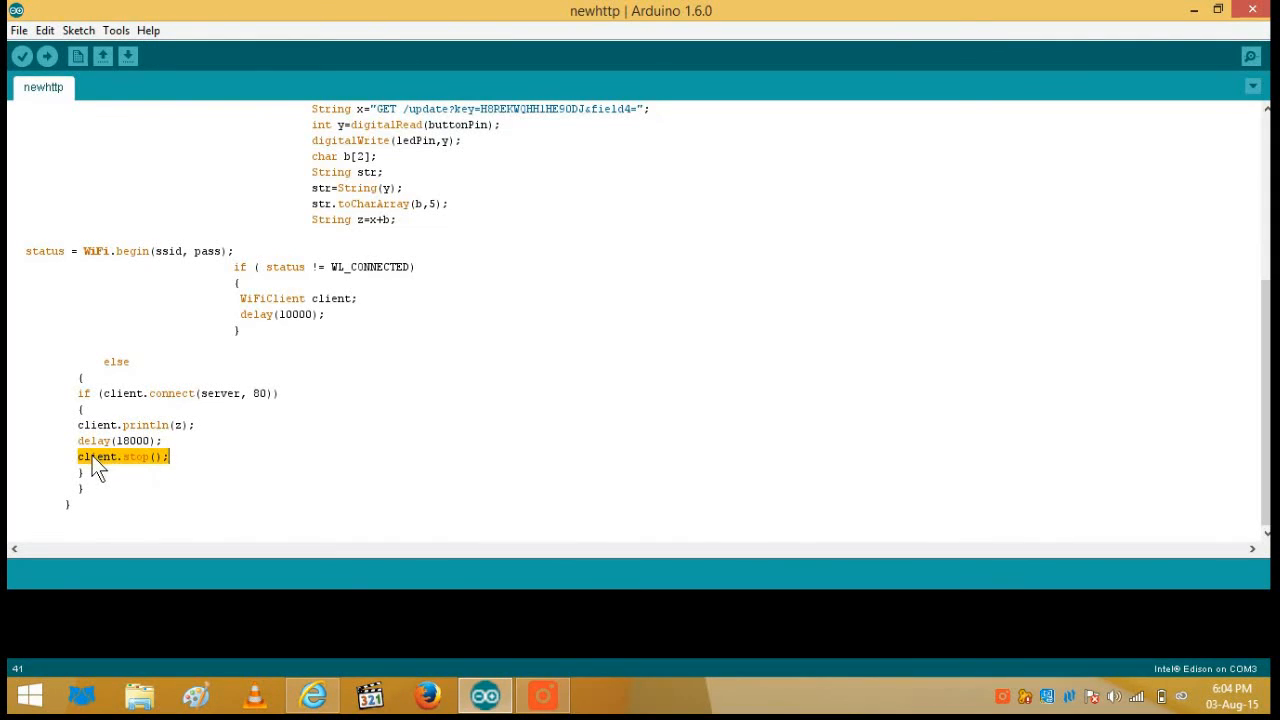